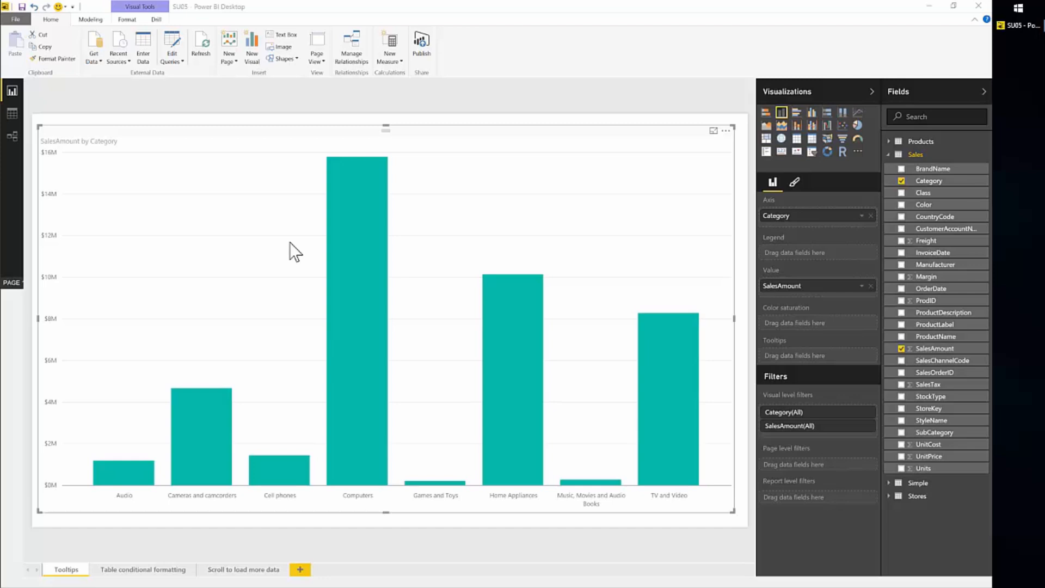
mouse_move(333, 257)
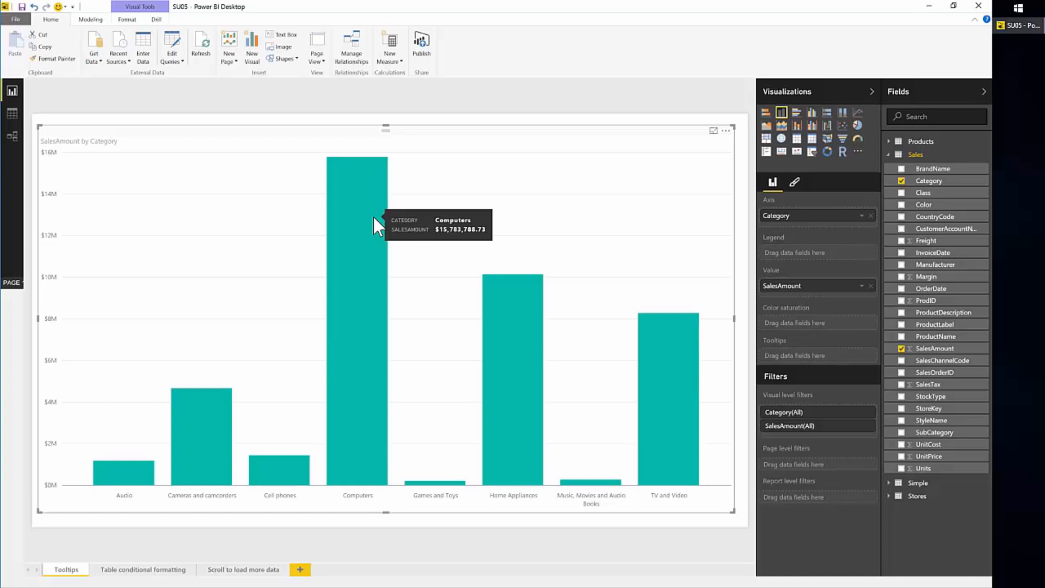
mouse_move(386, 229)
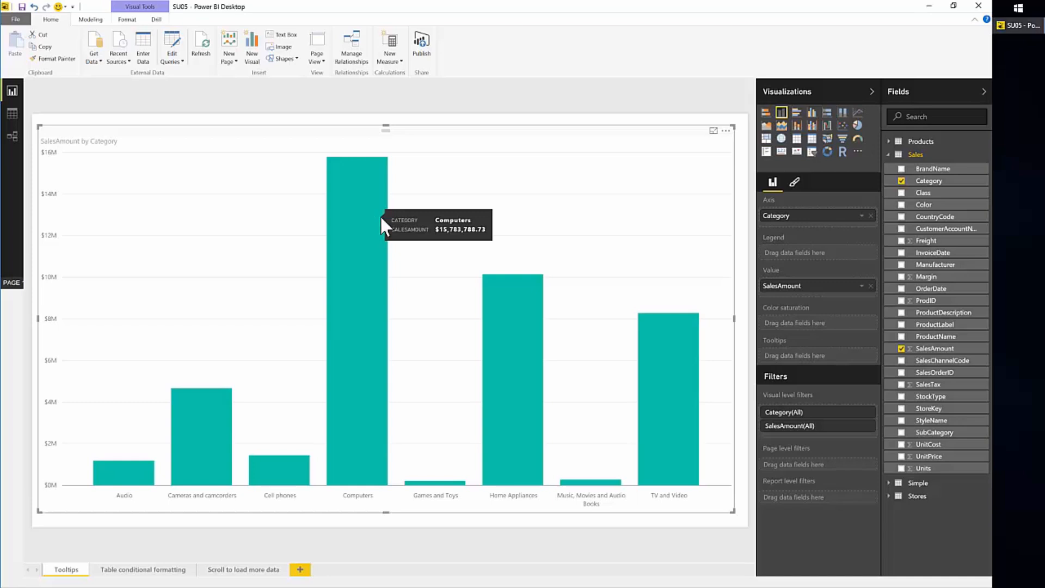
mouse_move(843, 358)
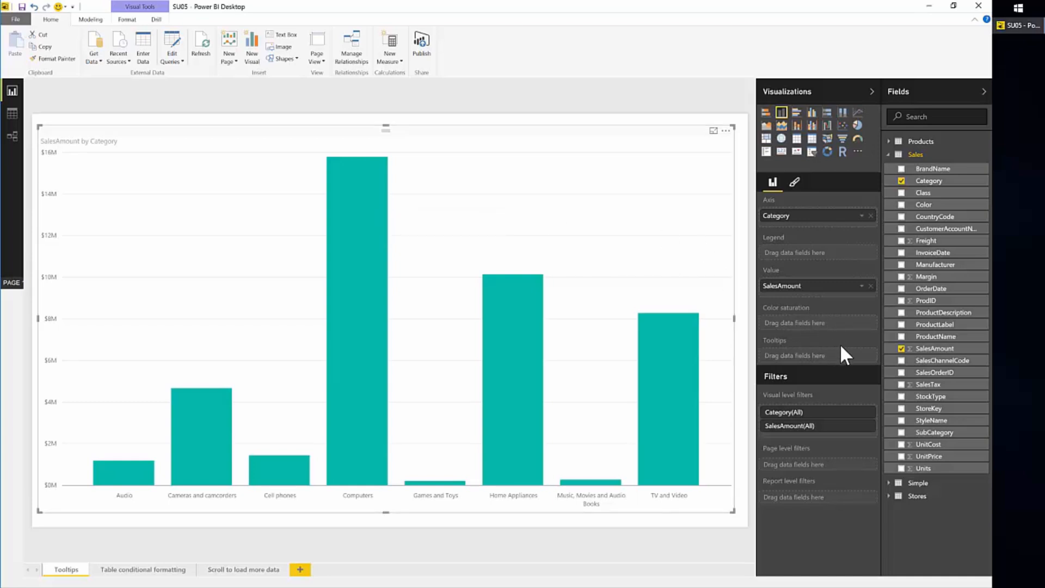
mouse_move(800, 360)
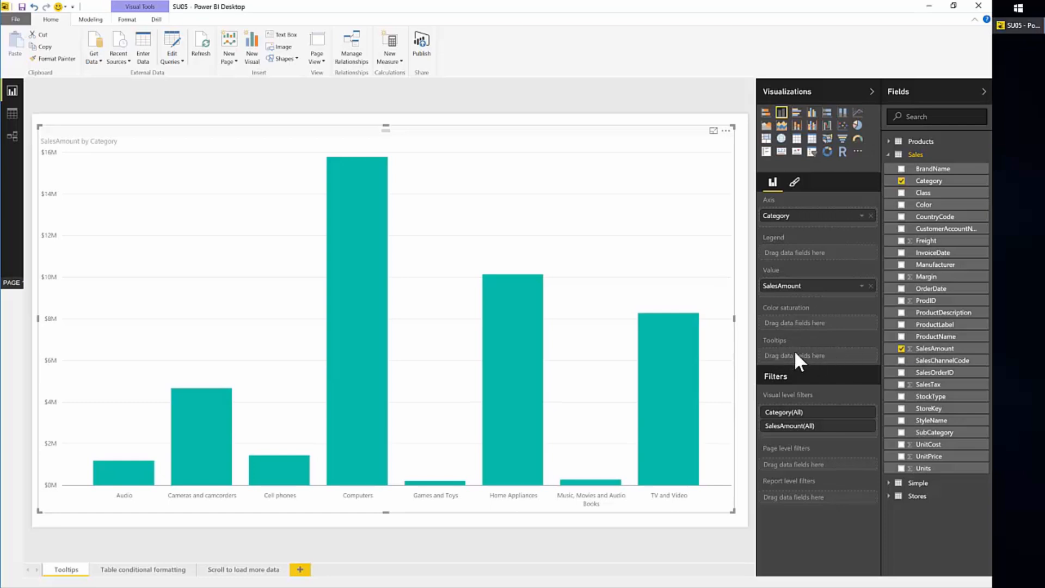
mouse_move(930, 325)
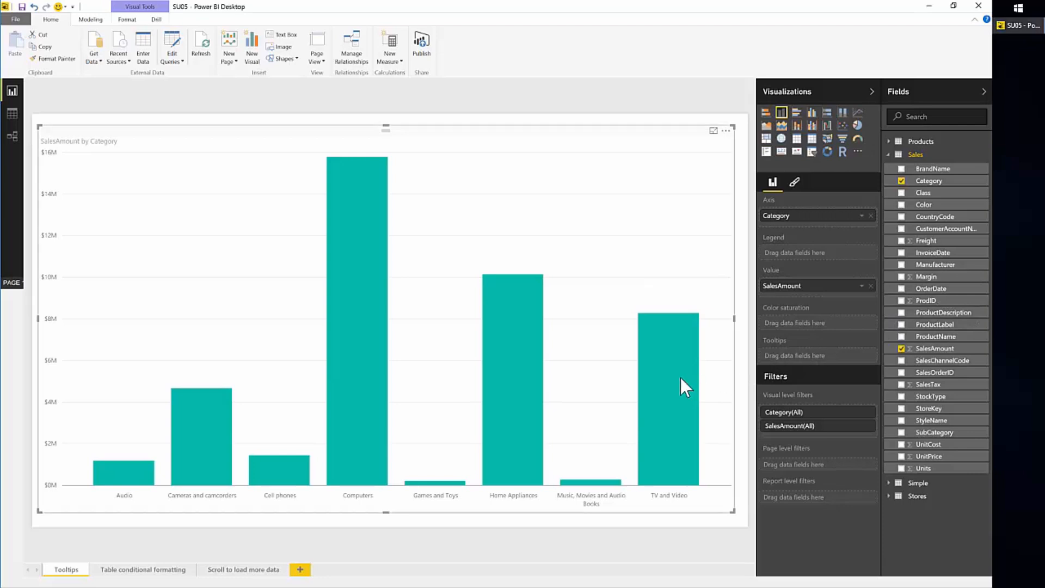
mouse_move(367, 330)
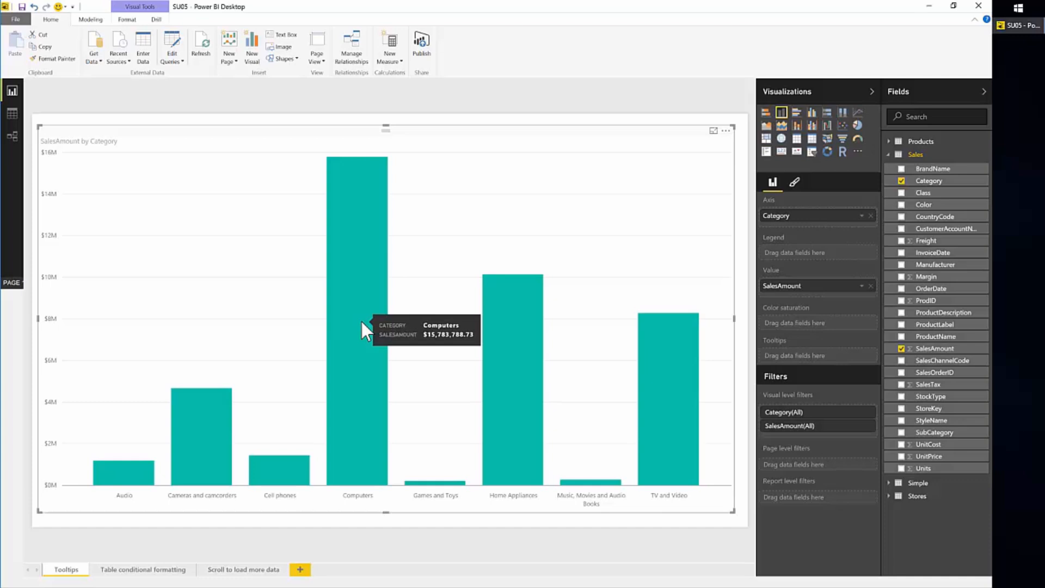
mouse_move(524, 347)
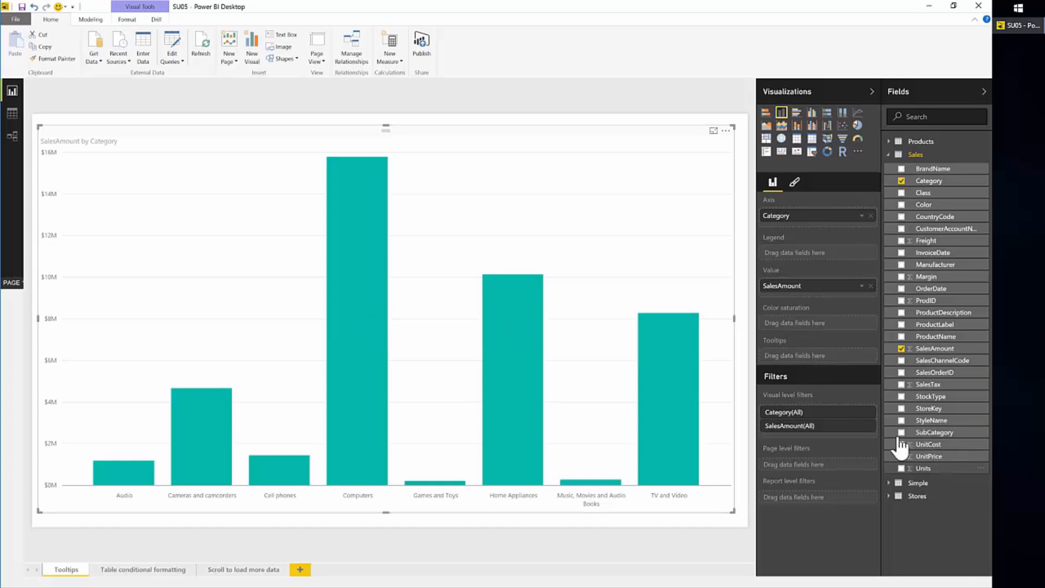
Add Units to the tooltips and summarize the SalesAmount tooltip as Average
left_click(901, 468)
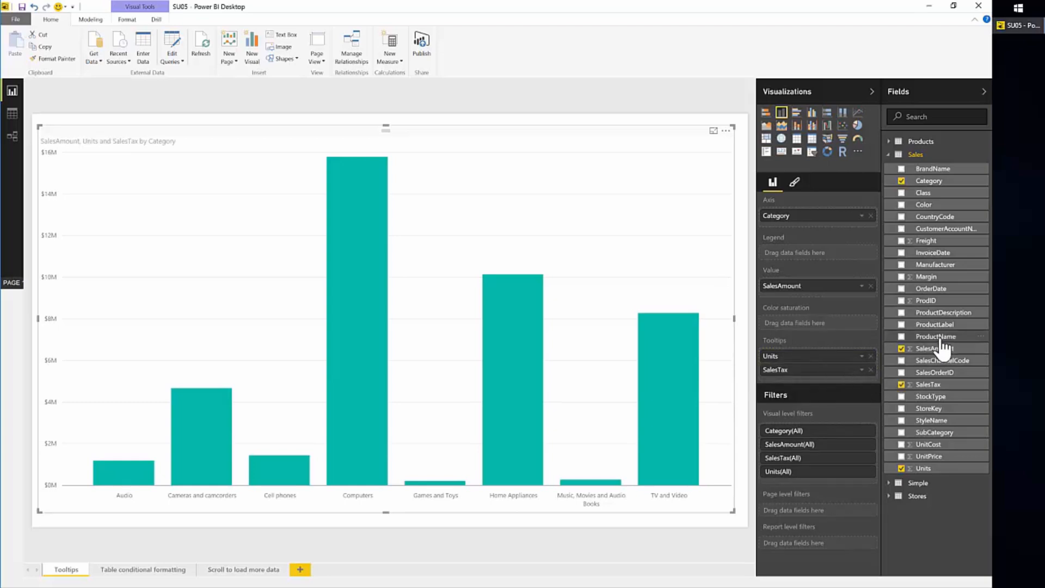
mouse_move(524, 347)
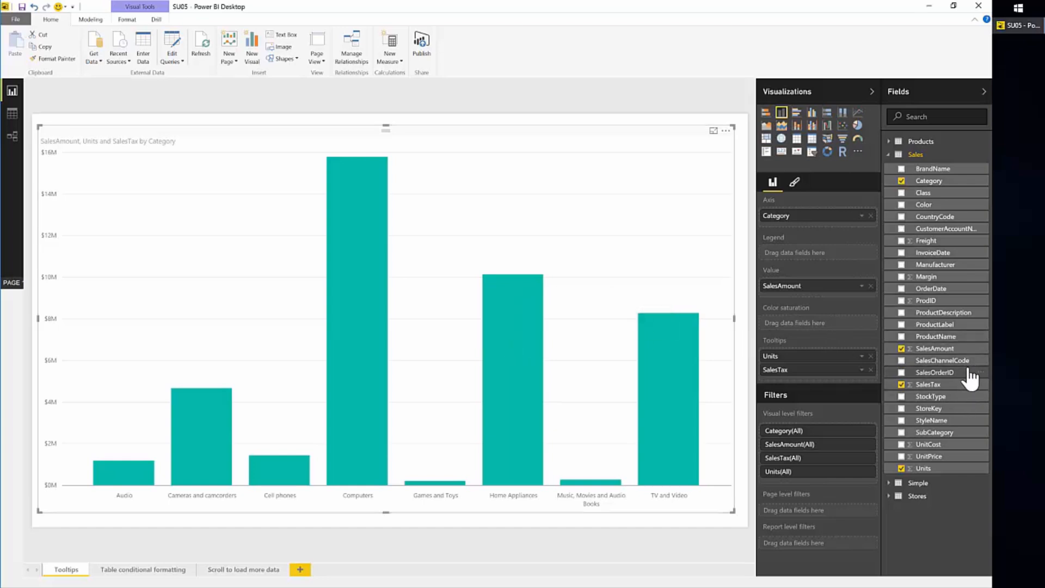
mouse_move(956, 415)
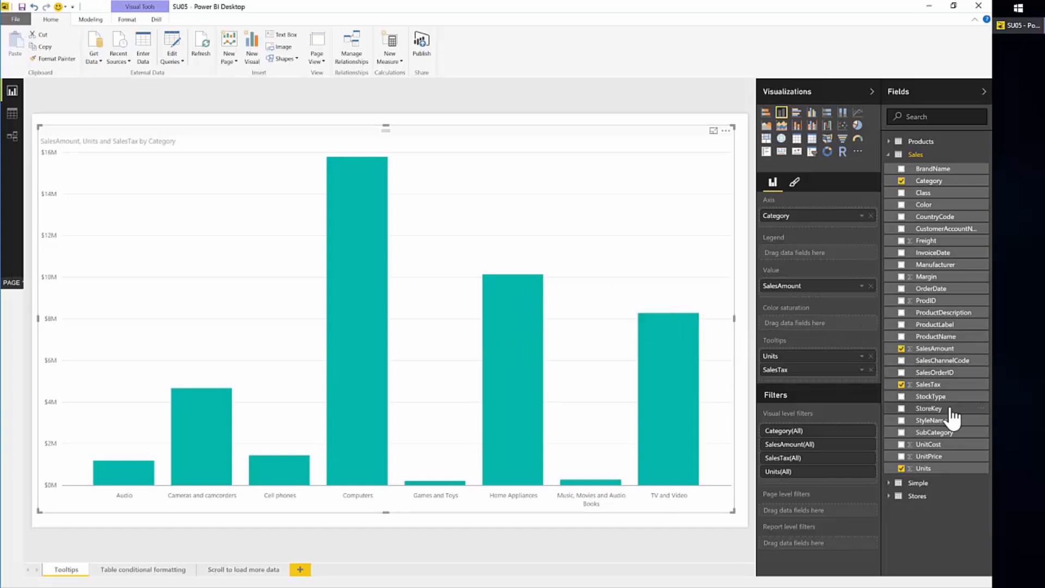
mouse_move(967, 418)
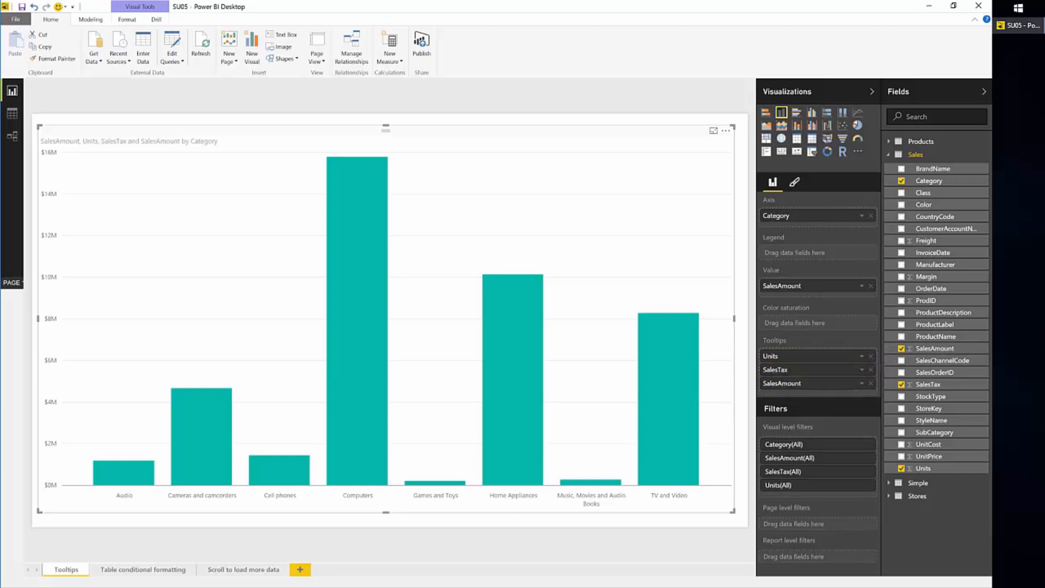
left_click(863, 383)
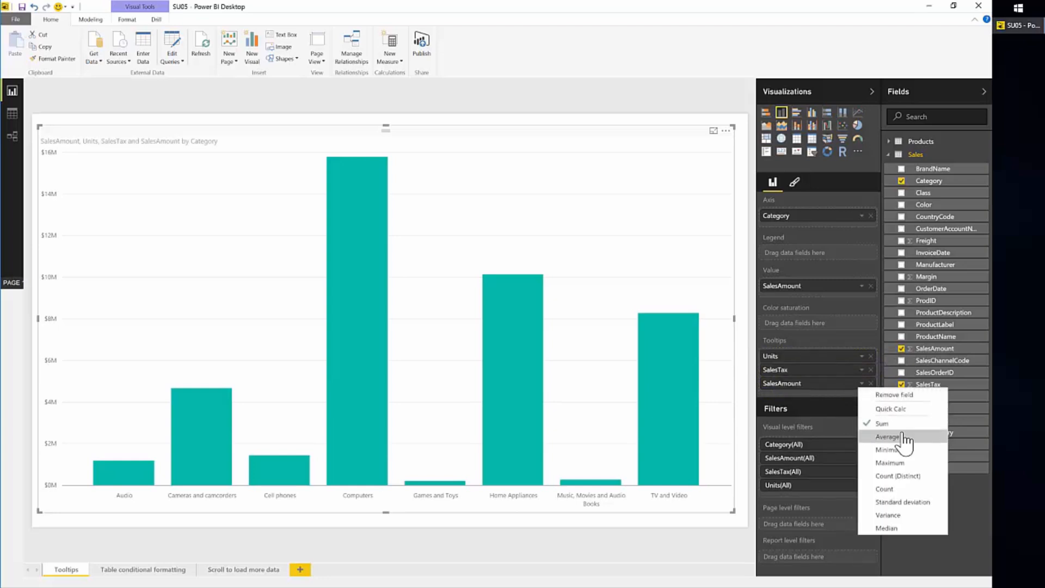
left_click(888, 437)
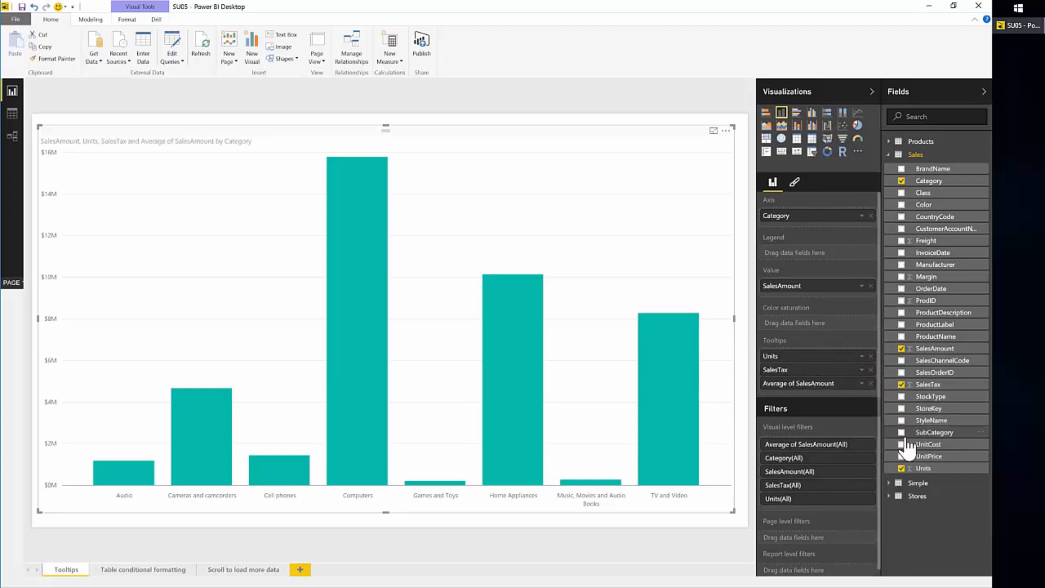
mouse_move(940, 444)
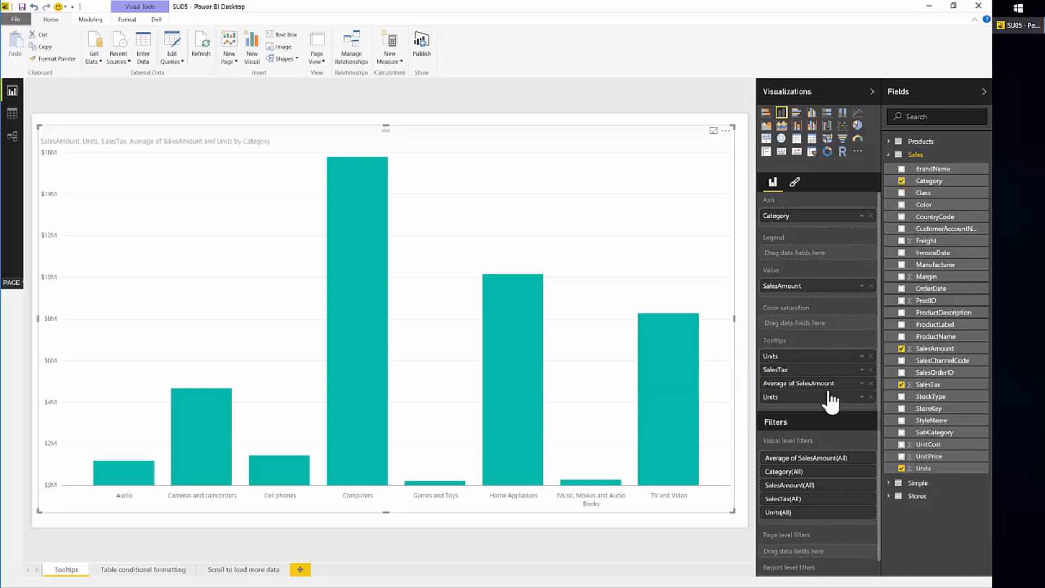
mouse_move(806, 380)
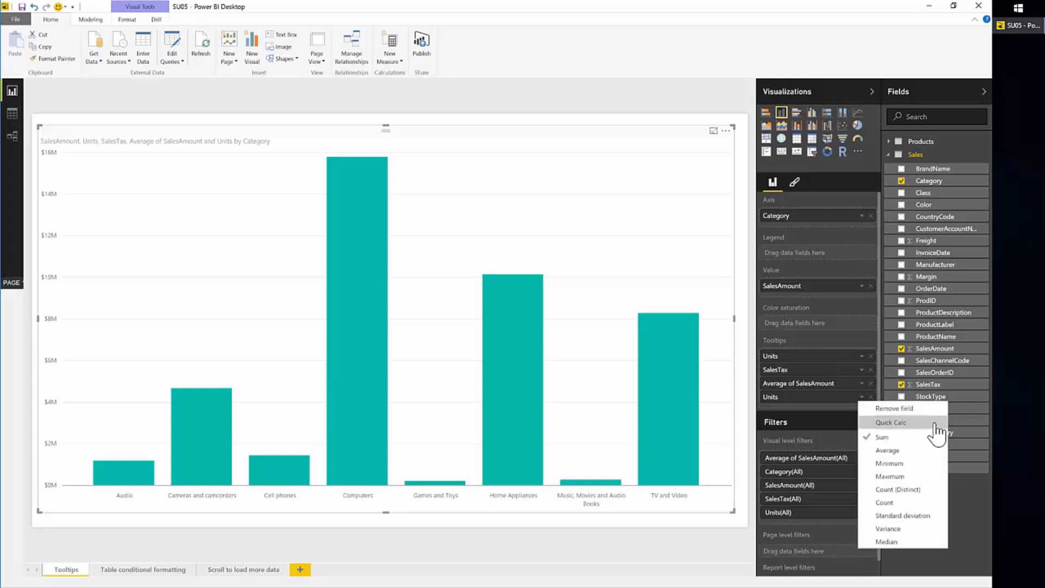
Apply a Quick Calc showing the second Units tooltip as Percent of grand total
left_click(892, 422)
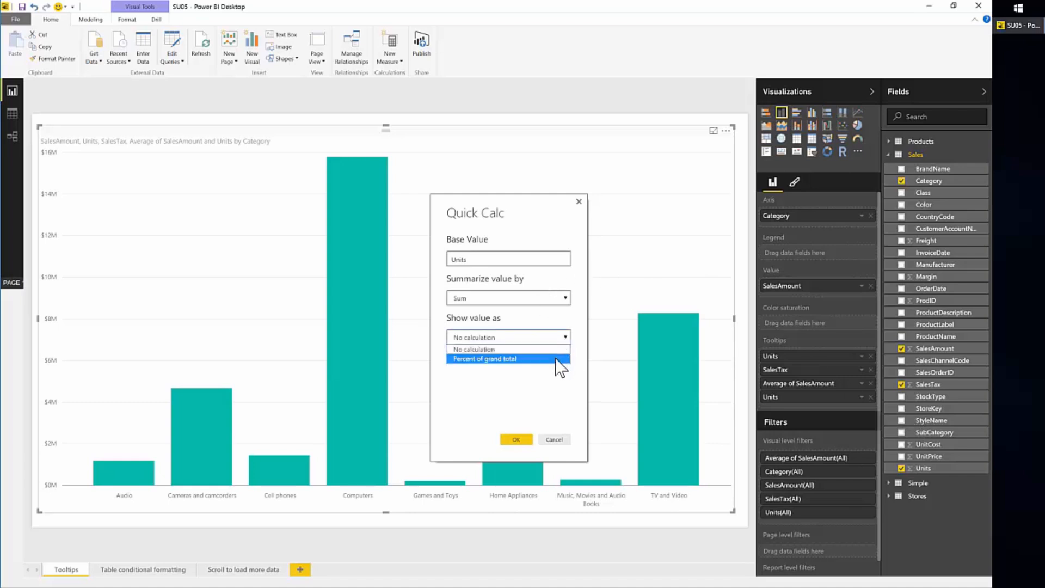
left_click(484, 358)
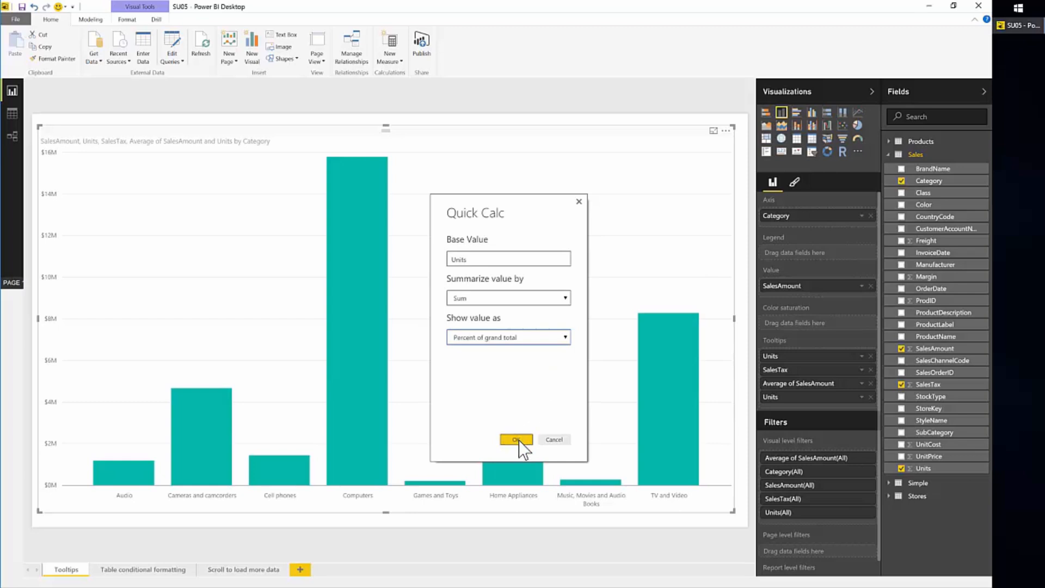
left_click(516, 438)
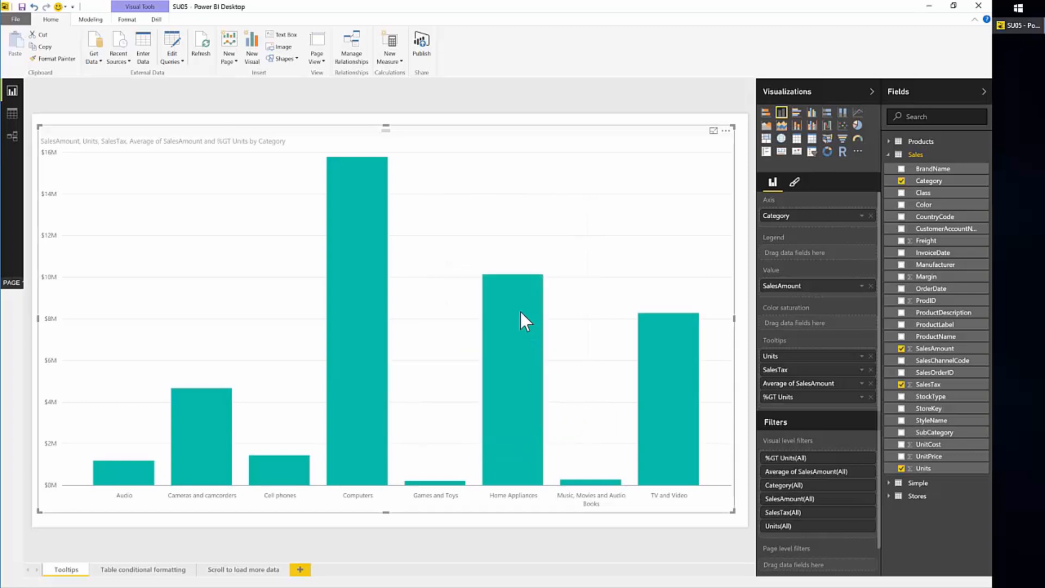
mouse_move(527, 316)
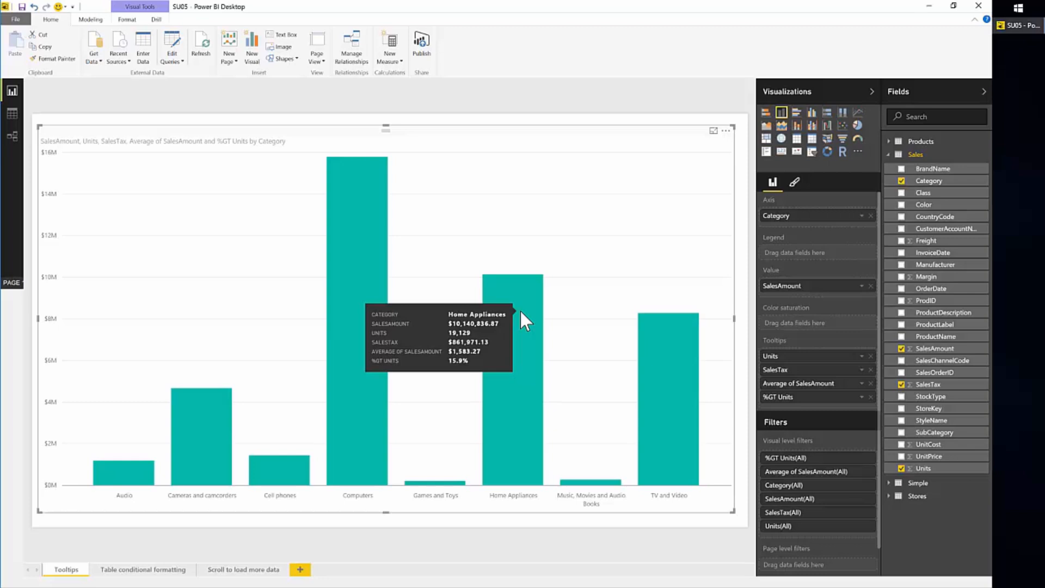
mouse_move(519, 320)
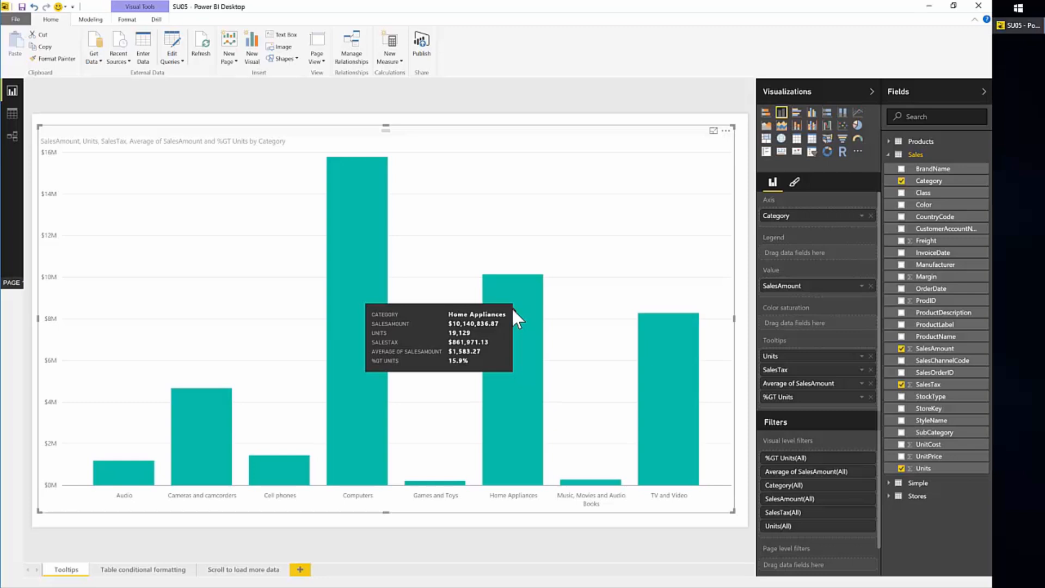
mouse_move(357, 276)
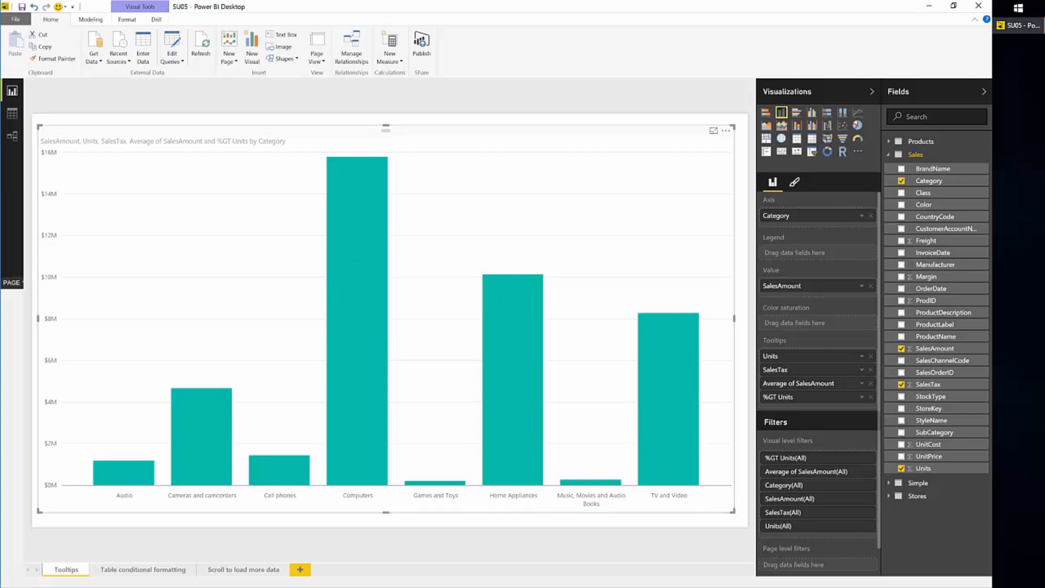
On the Table conditional formatting page, select the Category table and its Average of UnitCost field options
left_click(141, 569)
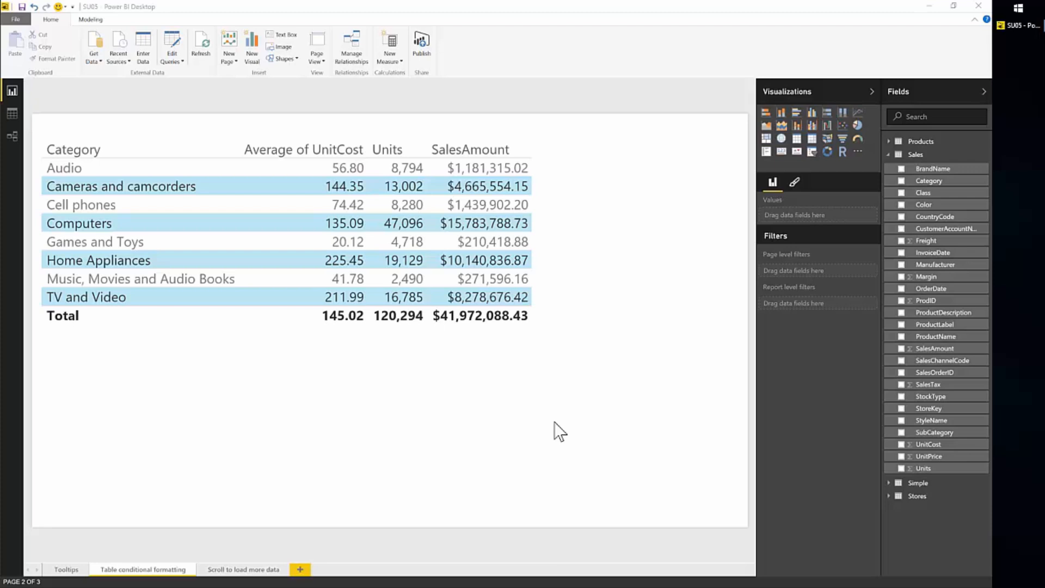
mouse_move(542, 428)
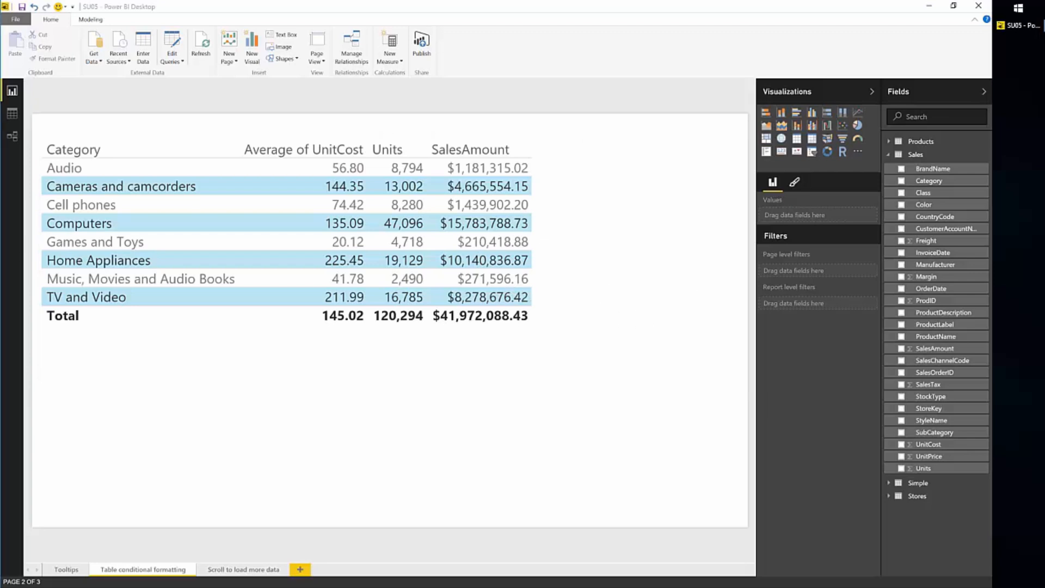
mouse_move(443, 251)
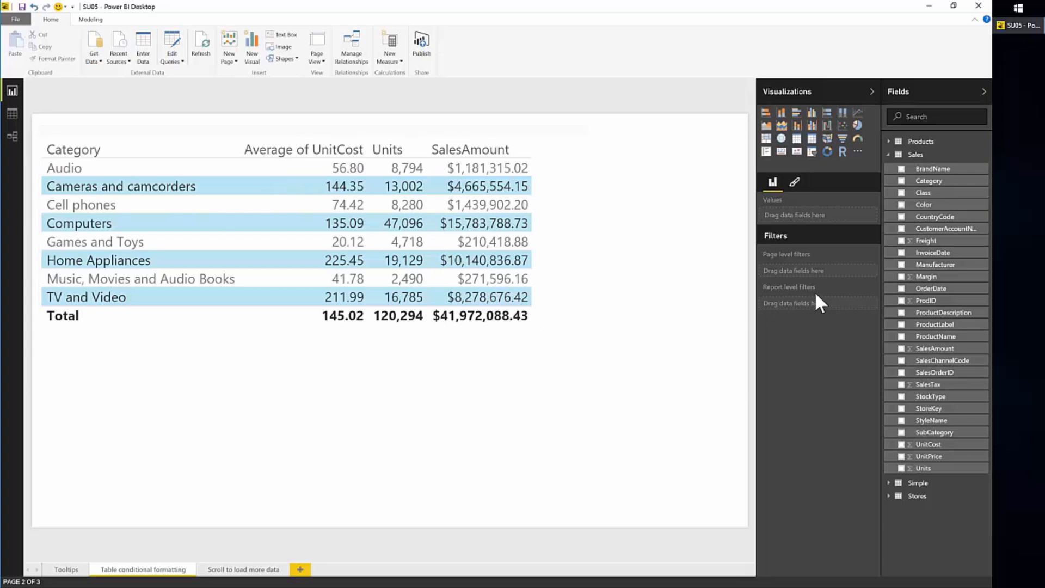
left_click(267, 233)
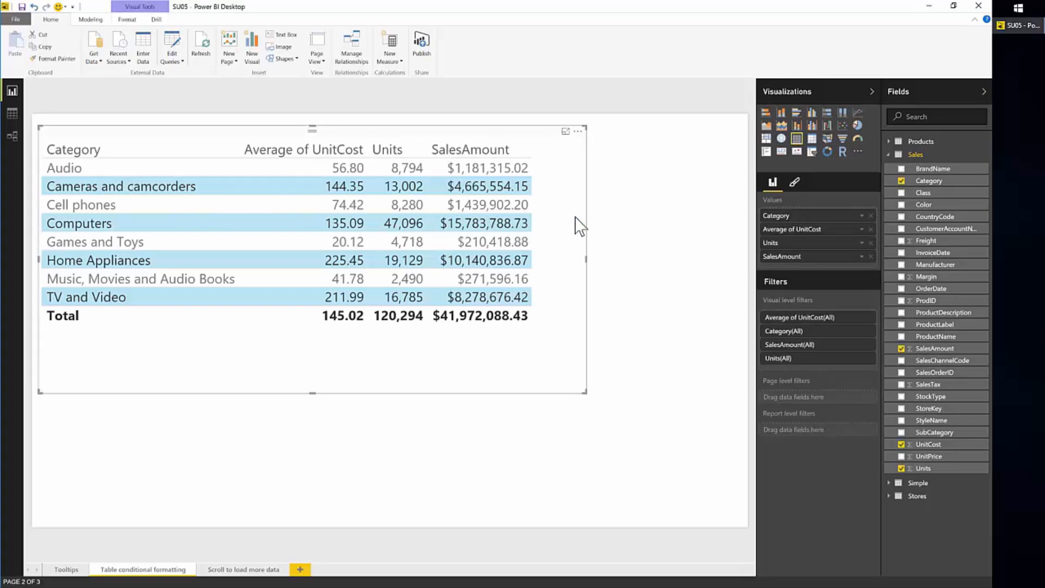
mouse_move(456, 200)
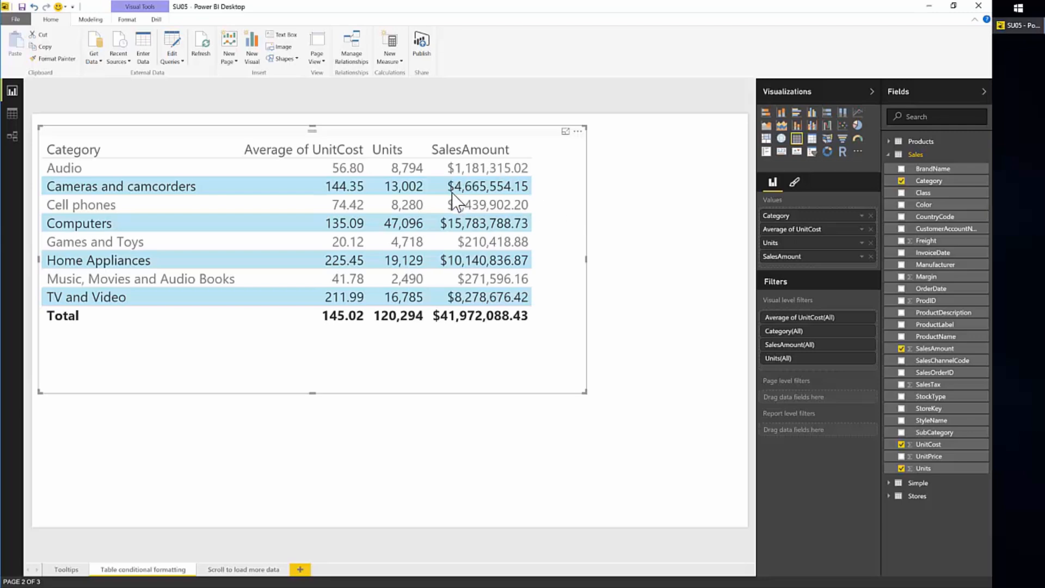
mouse_move(764, 227)
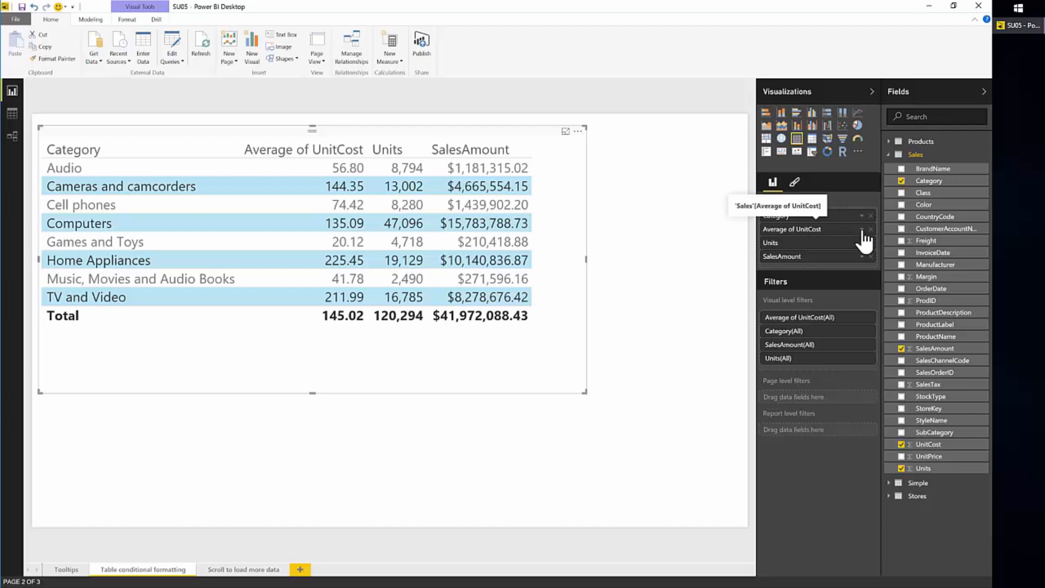
left_click(864, 229)
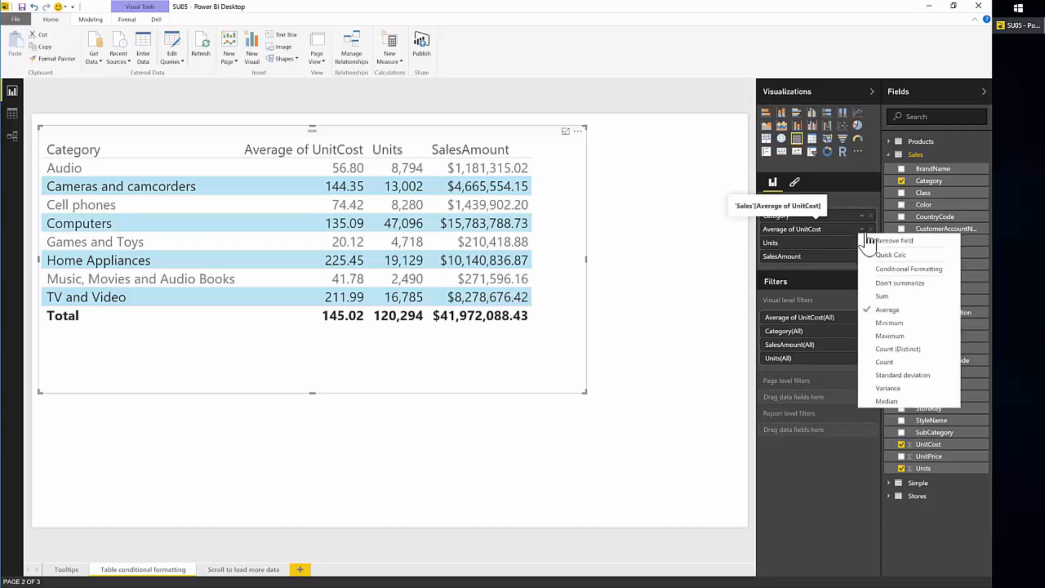
mouse_move(908, 269)
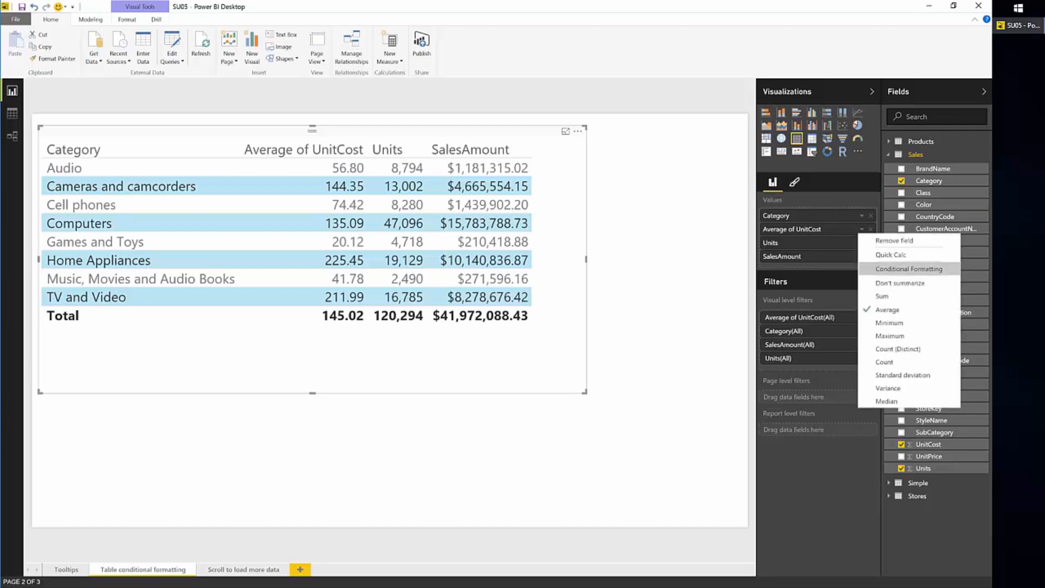
Enter Conditional Formatting for Average of UnitCost, keeping Minimum at Lowest value
left_click(908, 269)
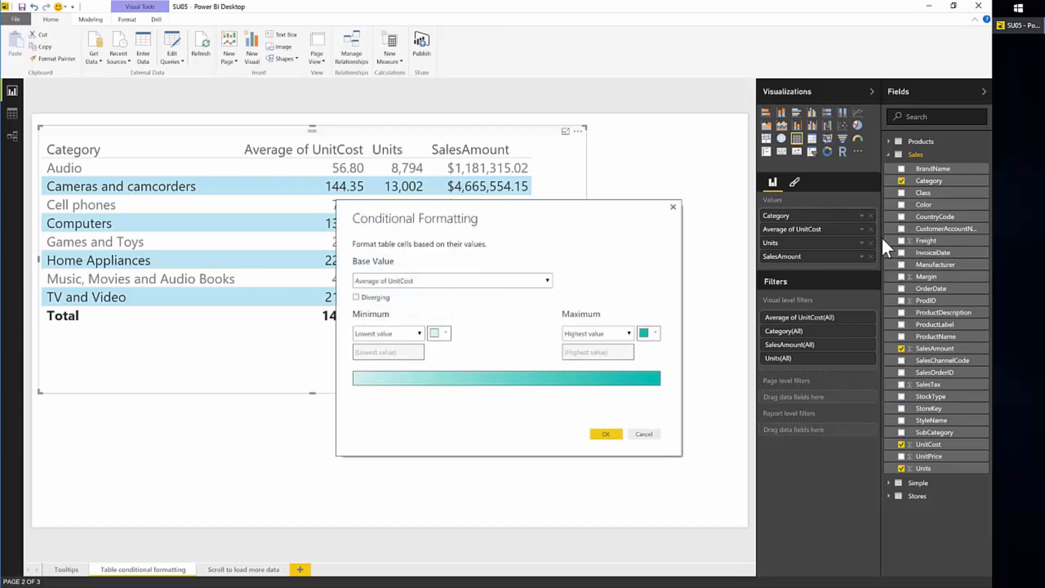
mouse_move(552, 302)
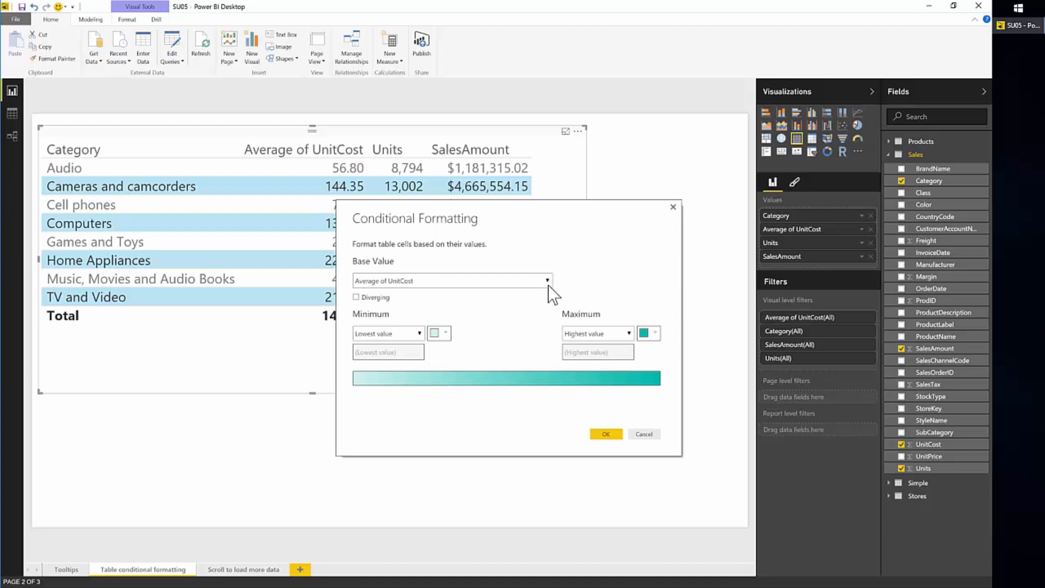
mouse_move(553, 300)
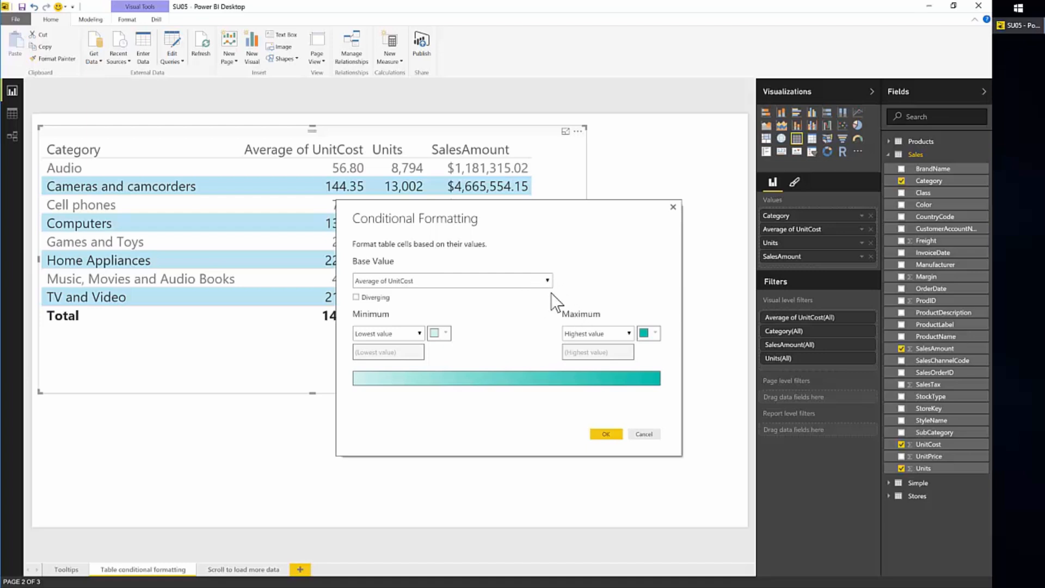
mouse_move(557, 304)
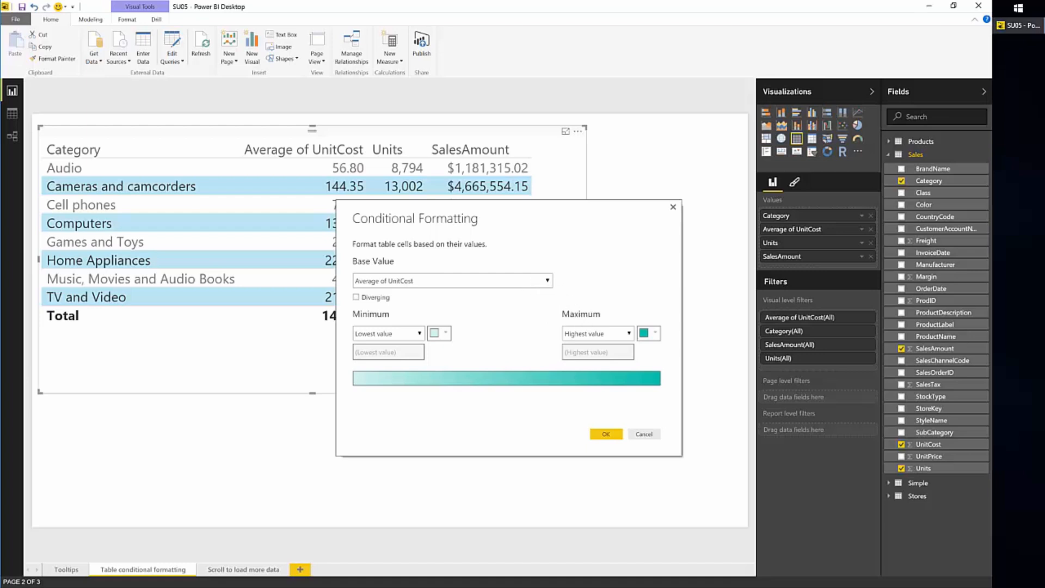
mouse_move(569, 277)
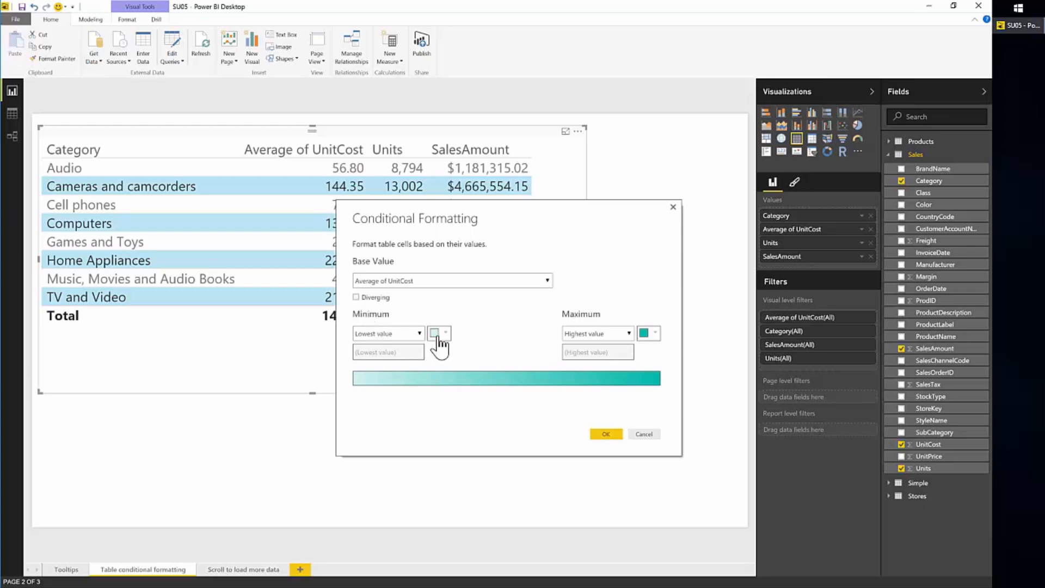
left_click(388, 333)
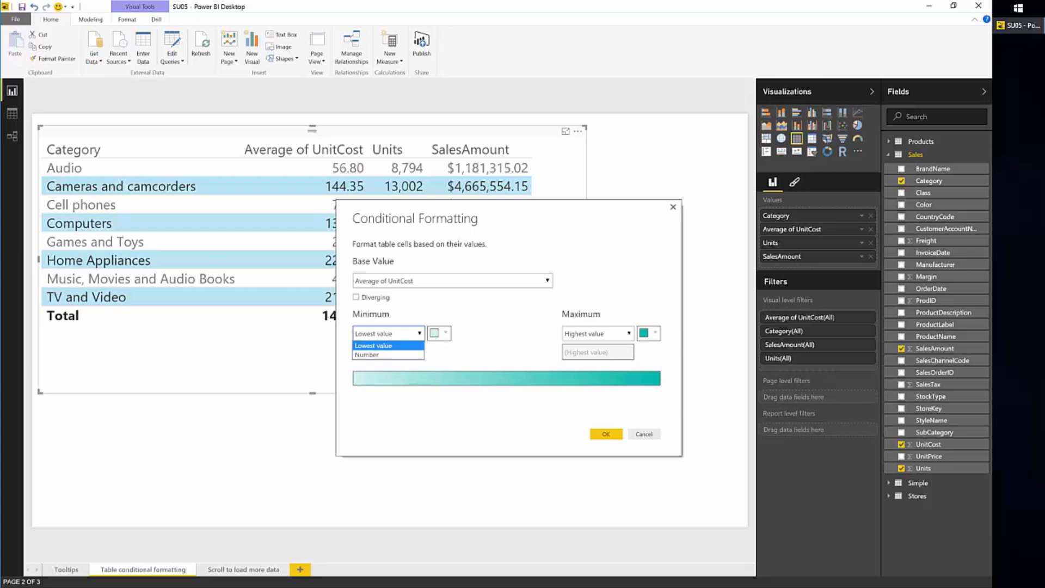
left_click(373, 345)
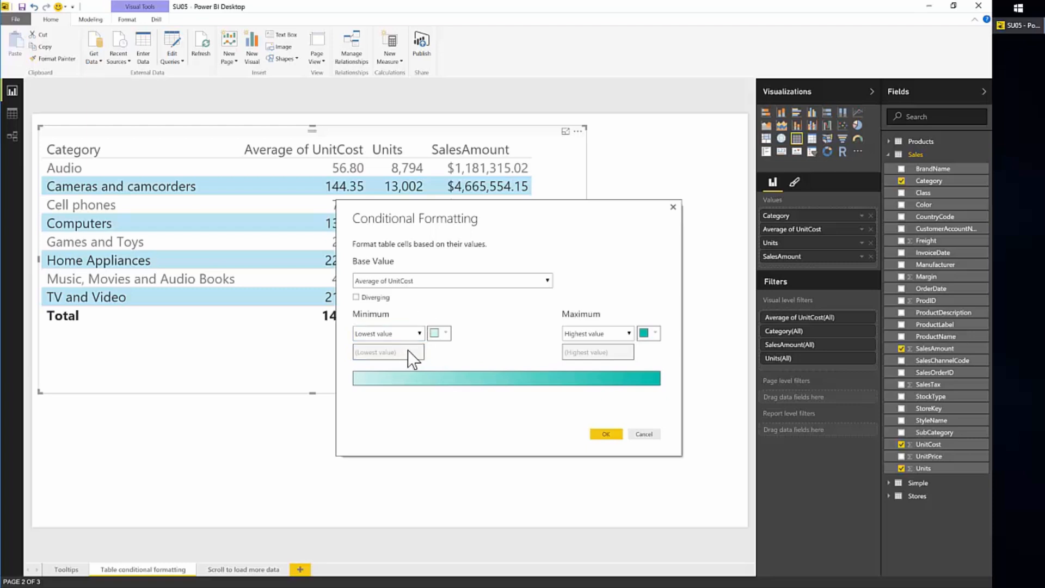
mouse_move(543, 345)
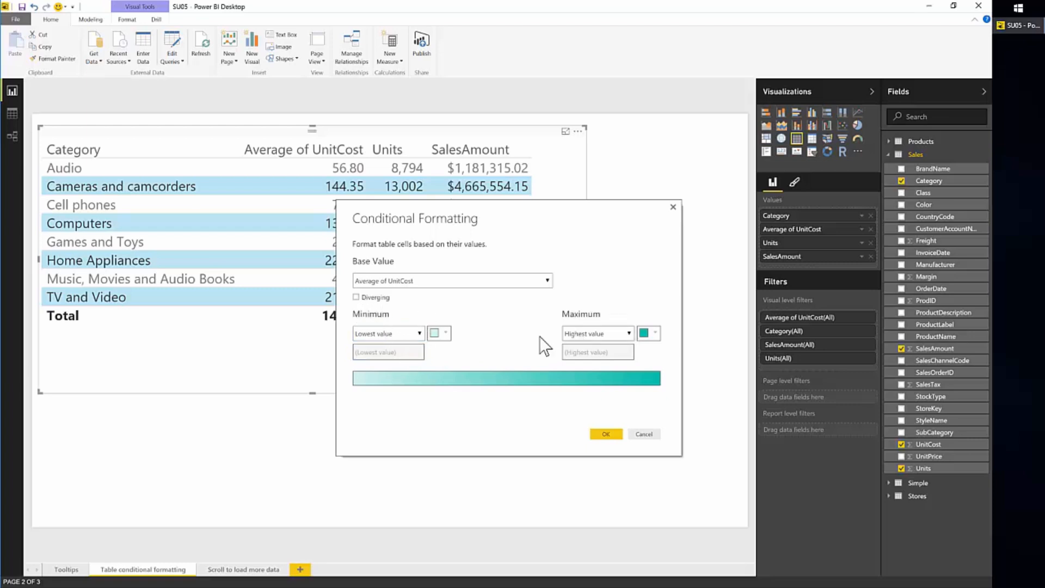
Enable Diverging with green minimum, yellow center and red maximum colours
left_click(356, 296)
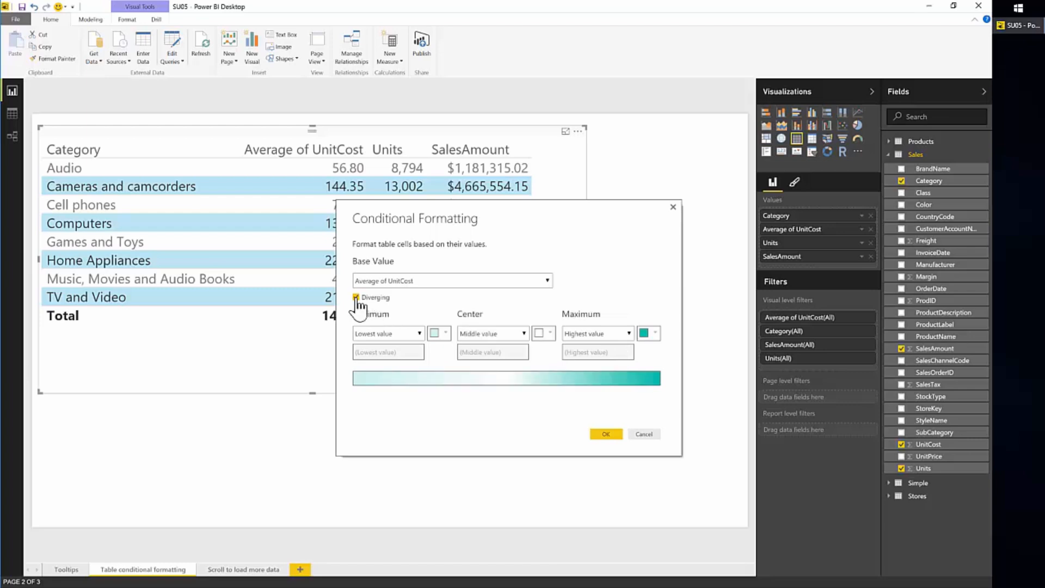
left_click(356, 296)
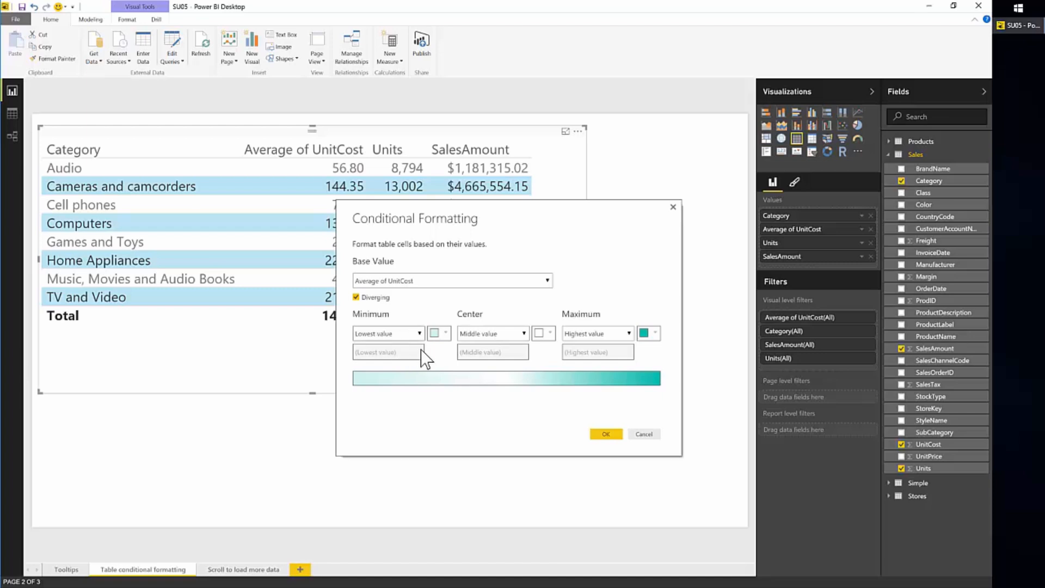
mouse_move(433, 334)
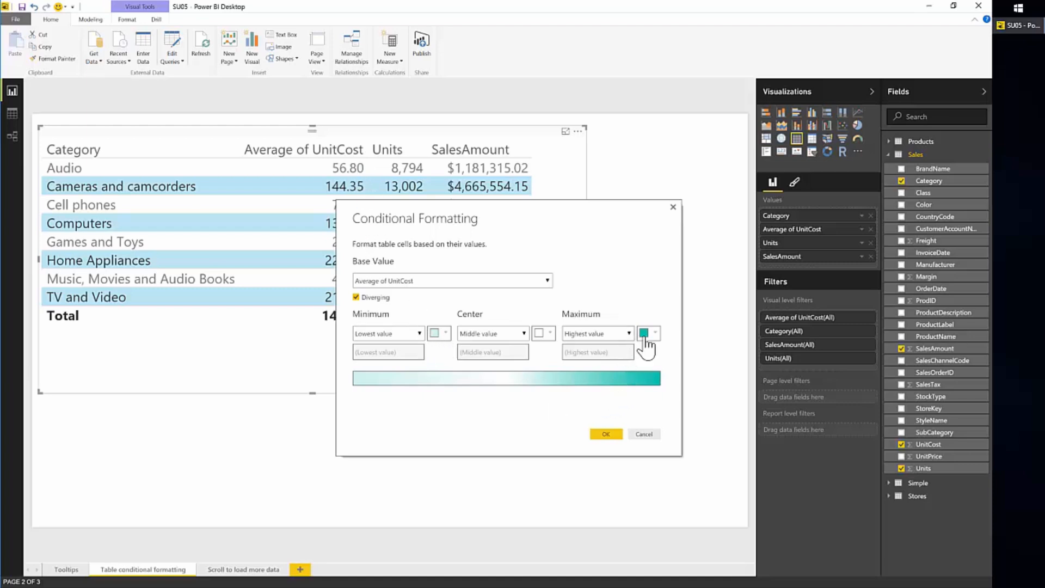
left_click(438, 333)
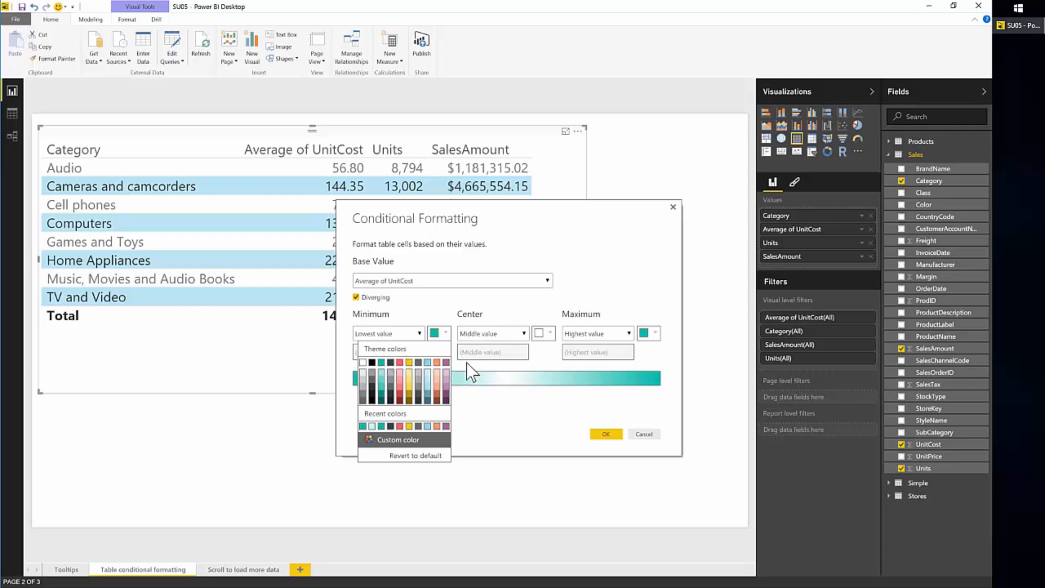
mouse_move(549, 350)
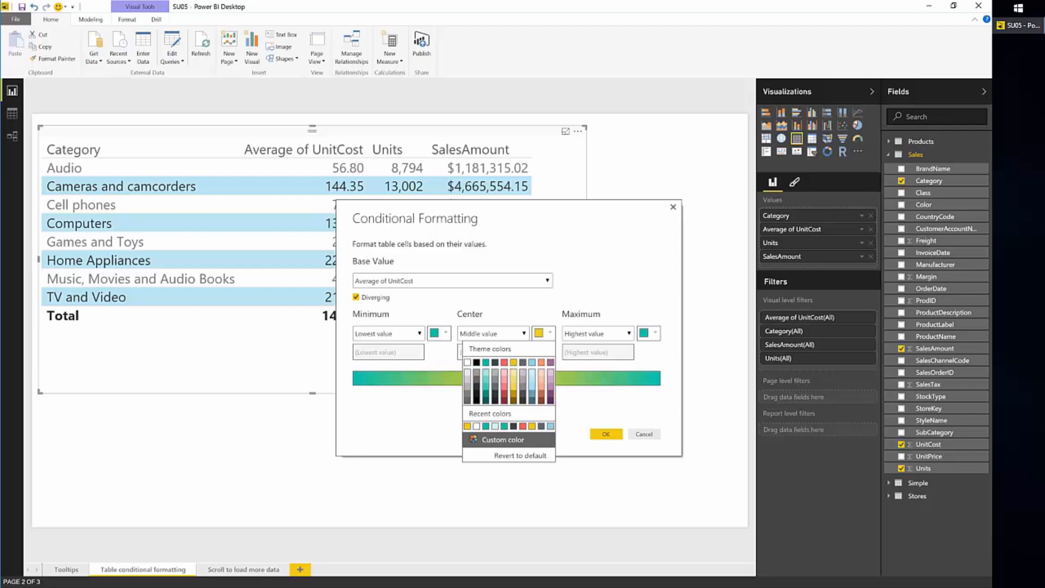
left_click(660, 333)
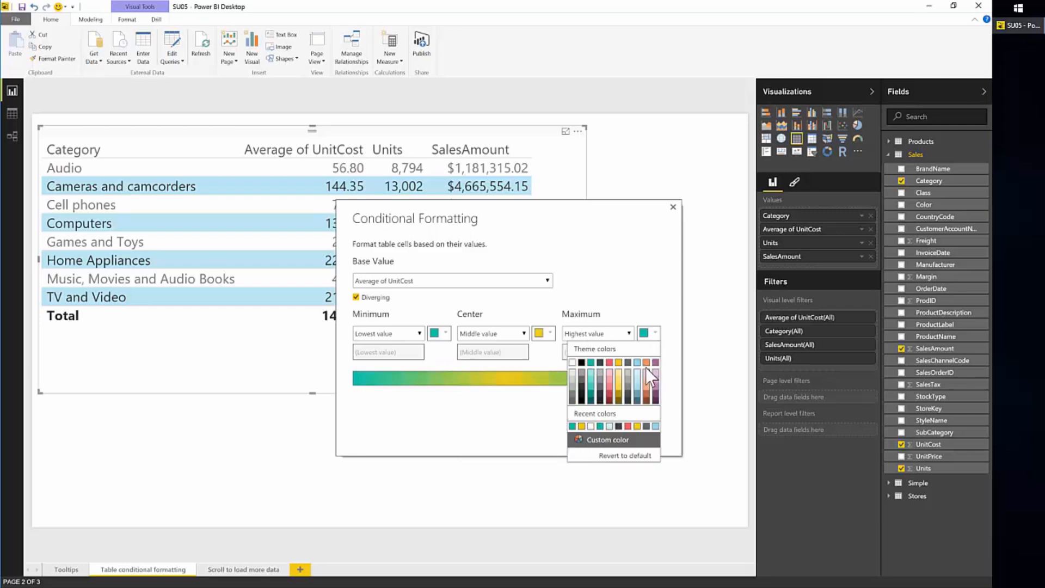
left_click(647, 362)
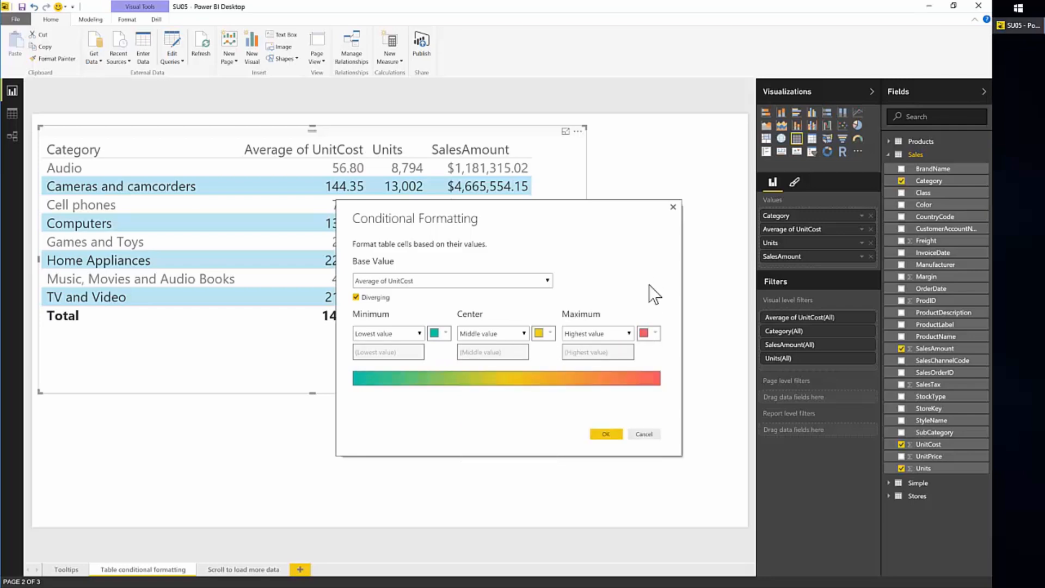
Apply the diverging colour scale to the Average of UnitCost cells
left_click(605, 434)
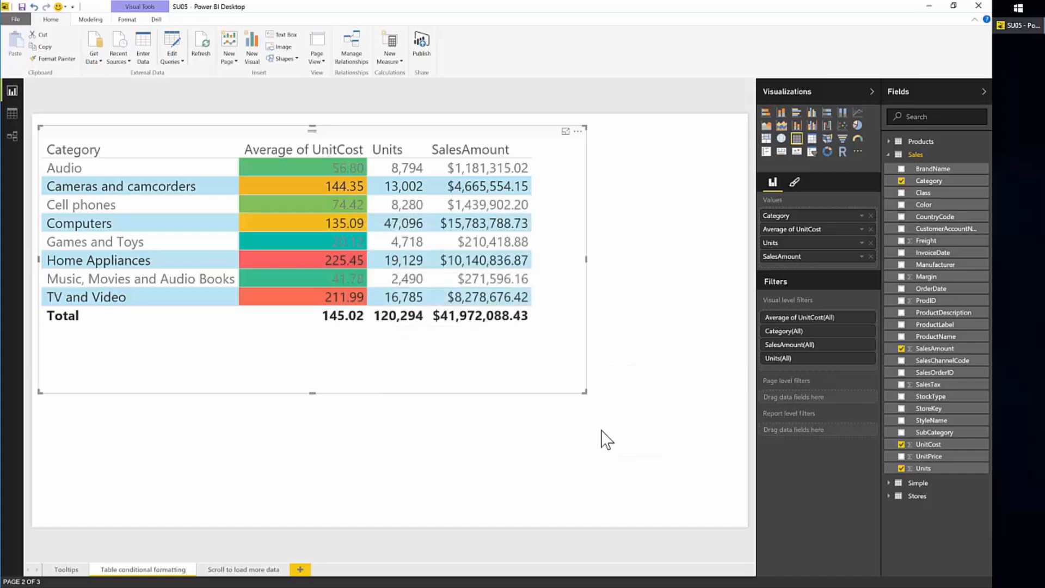
mouse_move(326, 223)
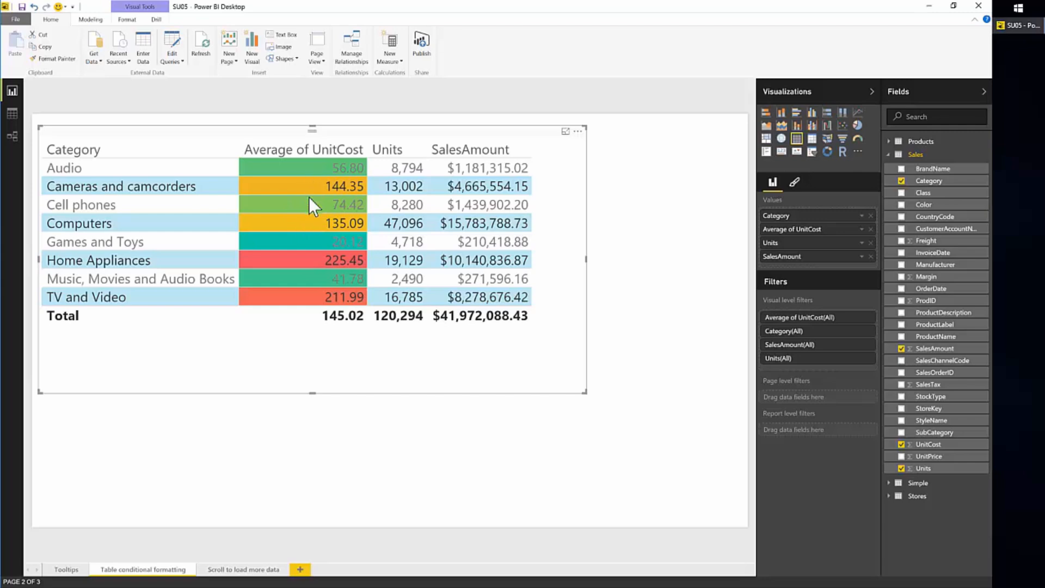
mouse_move(343, 271)
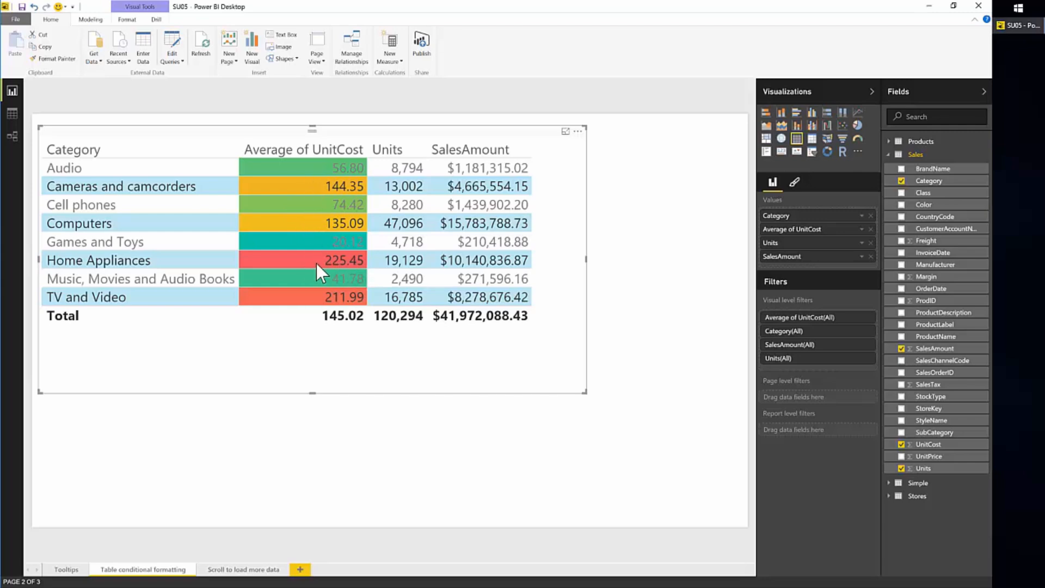
mouse_move(314, 173)
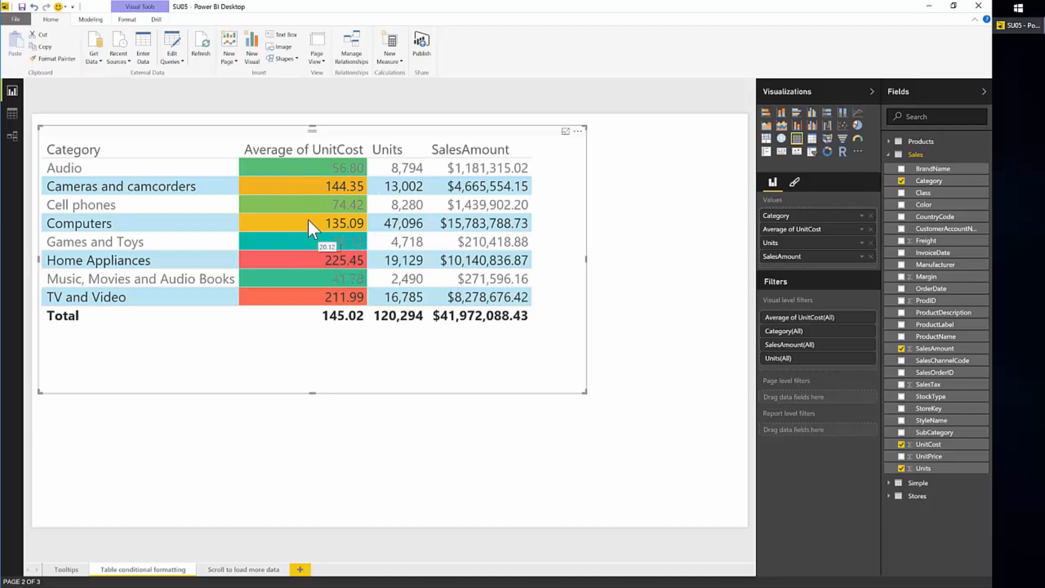
mouse_move(317, 215)
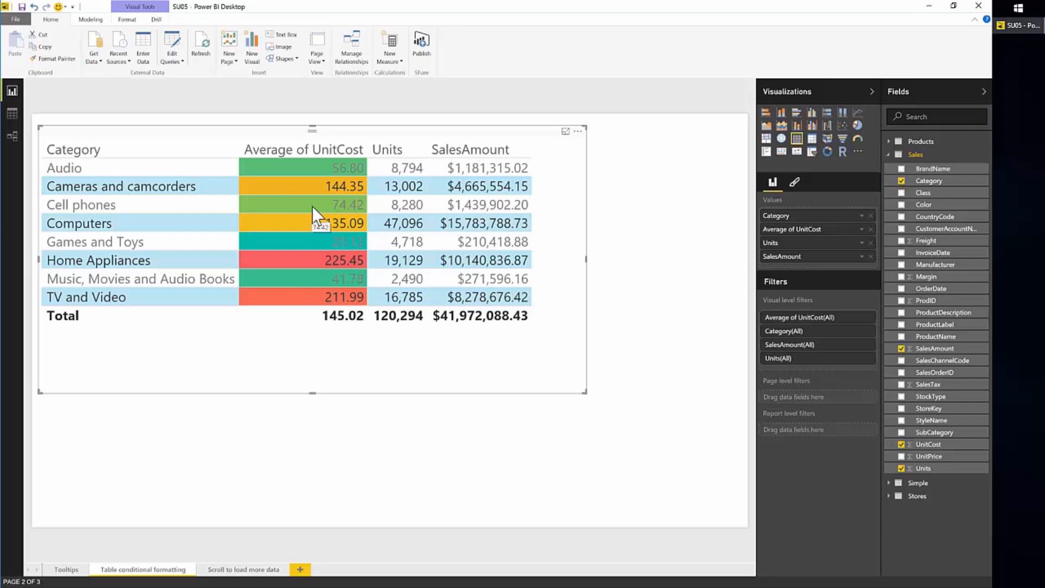
mouse_move(487, 210)
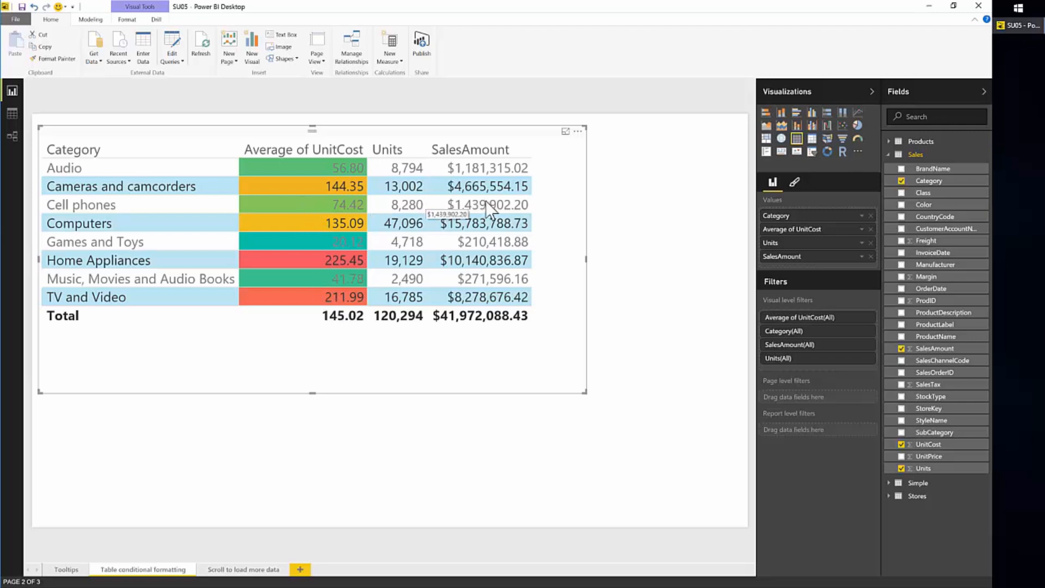
mouse_move(174, 217)
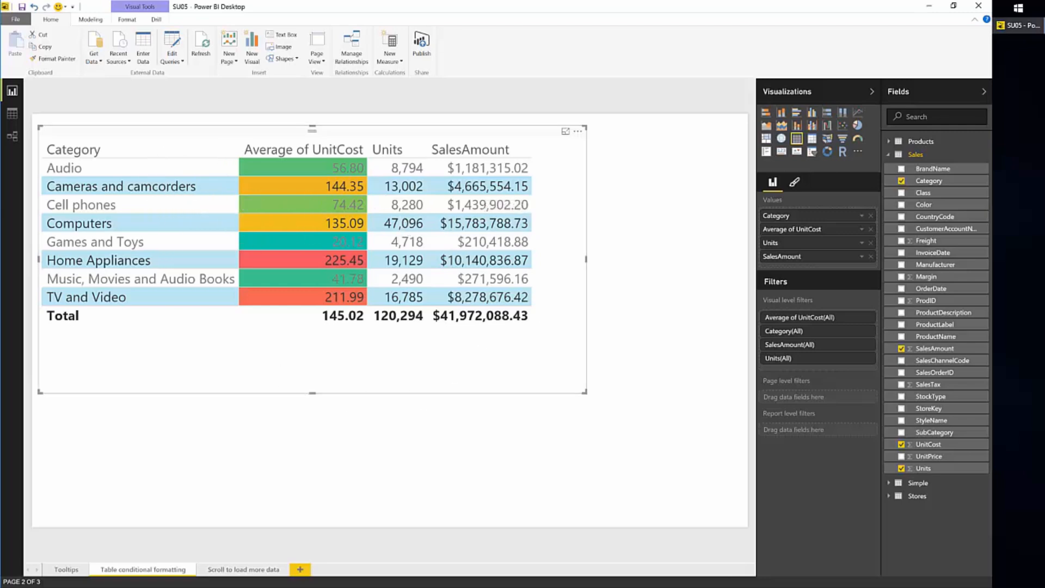
Switch to the 'Scroll to load more data' page with the SalesAmount by ProductName chart
left_click(243, 569)
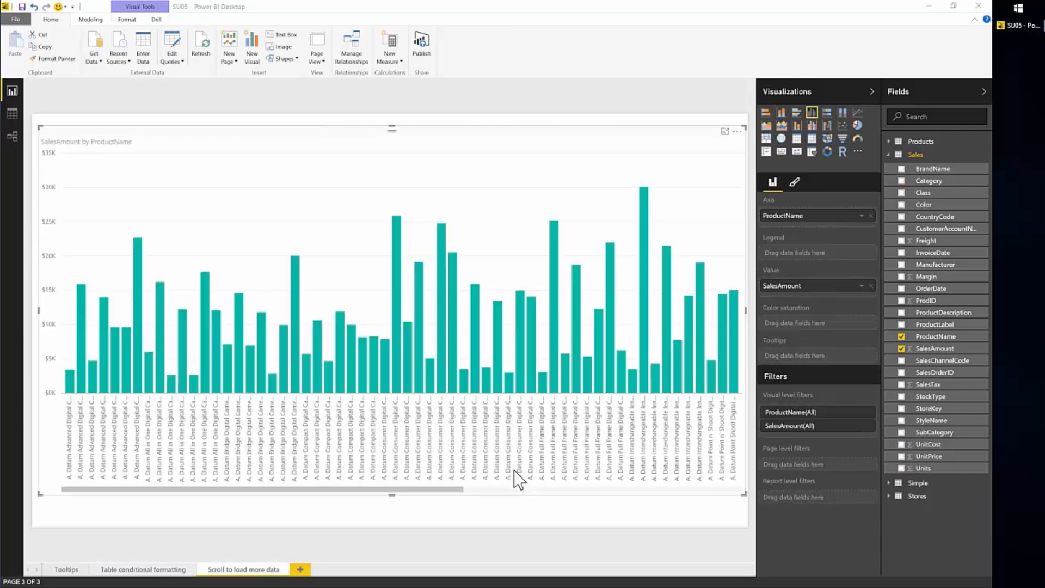
mouse_move(519, 480)
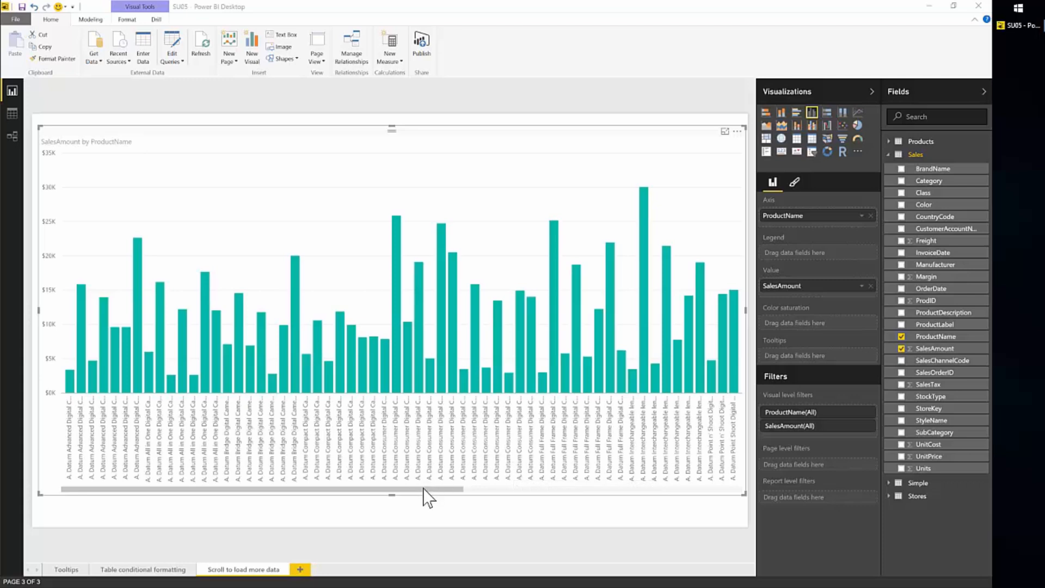
mouse_move(425, 499)
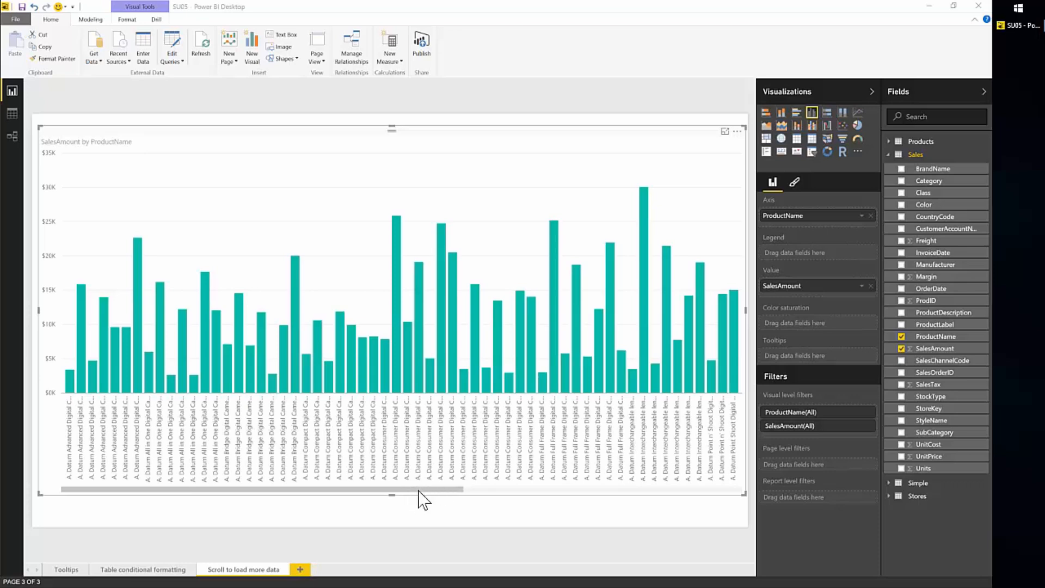
mouse_move(418, 499)
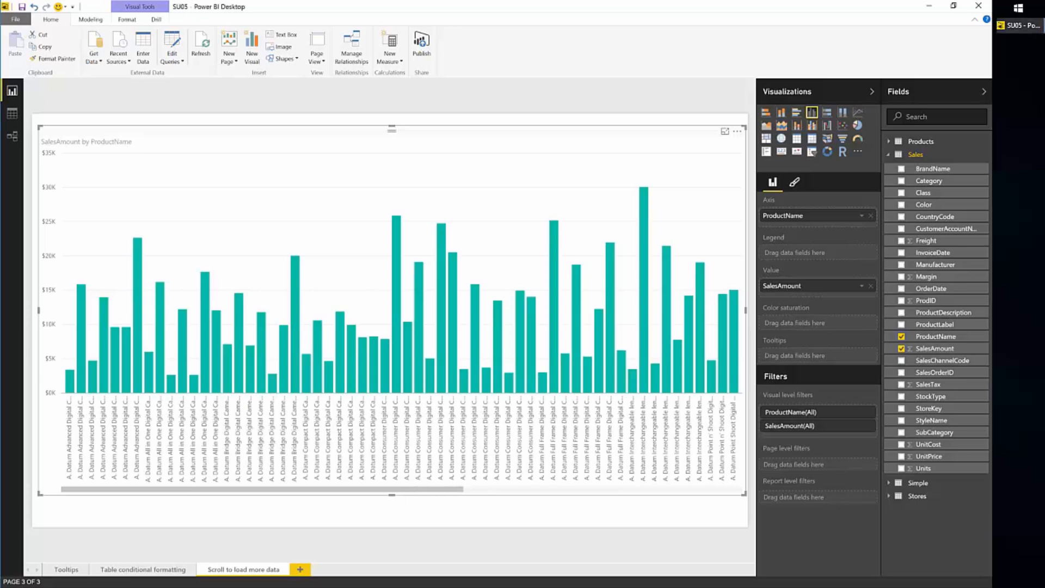
Scroll the bar chart right so later Contoso products load
scroll("right", 3)
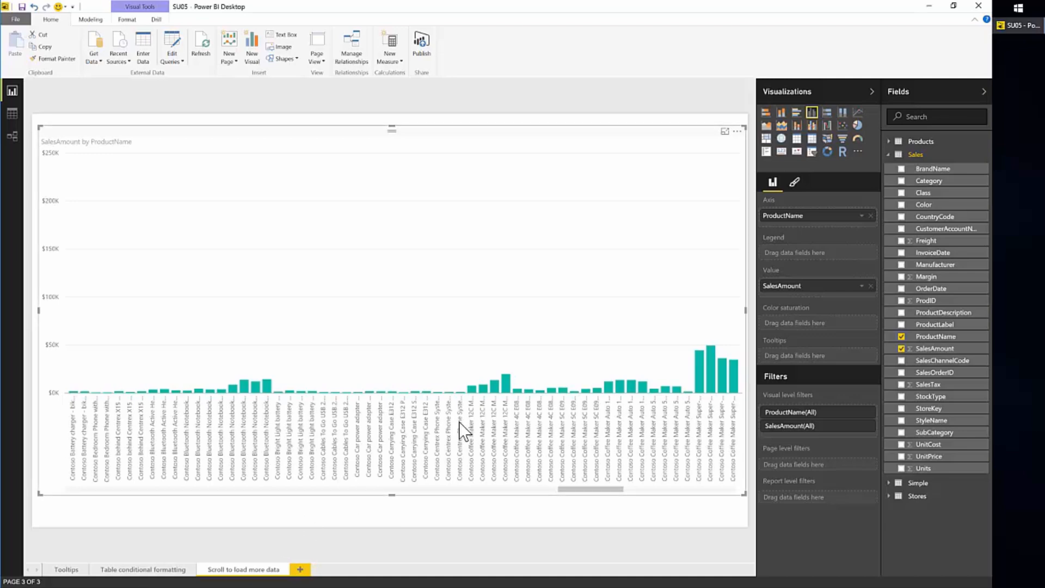
mouse_move(480, 371)
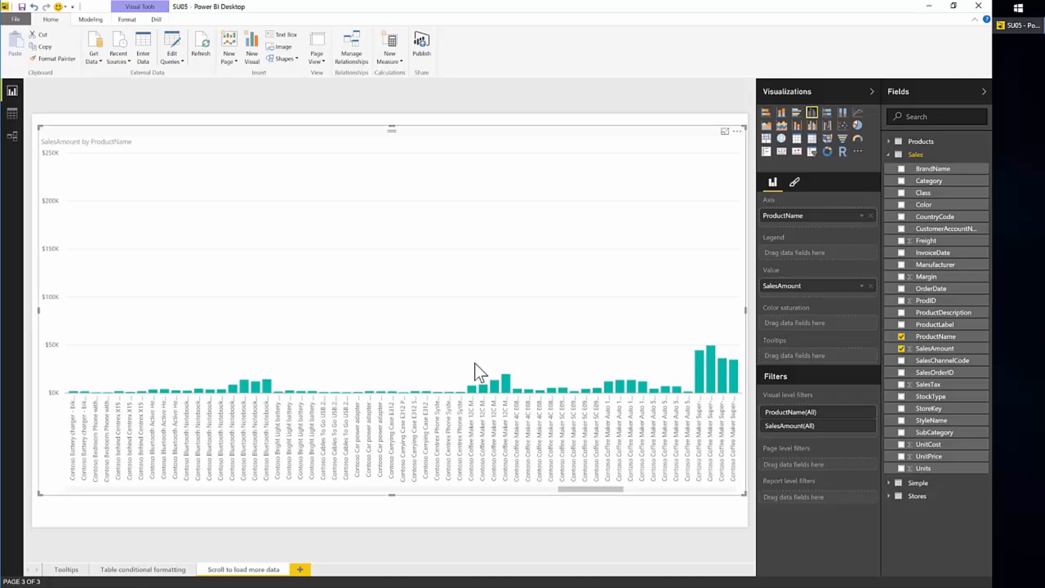